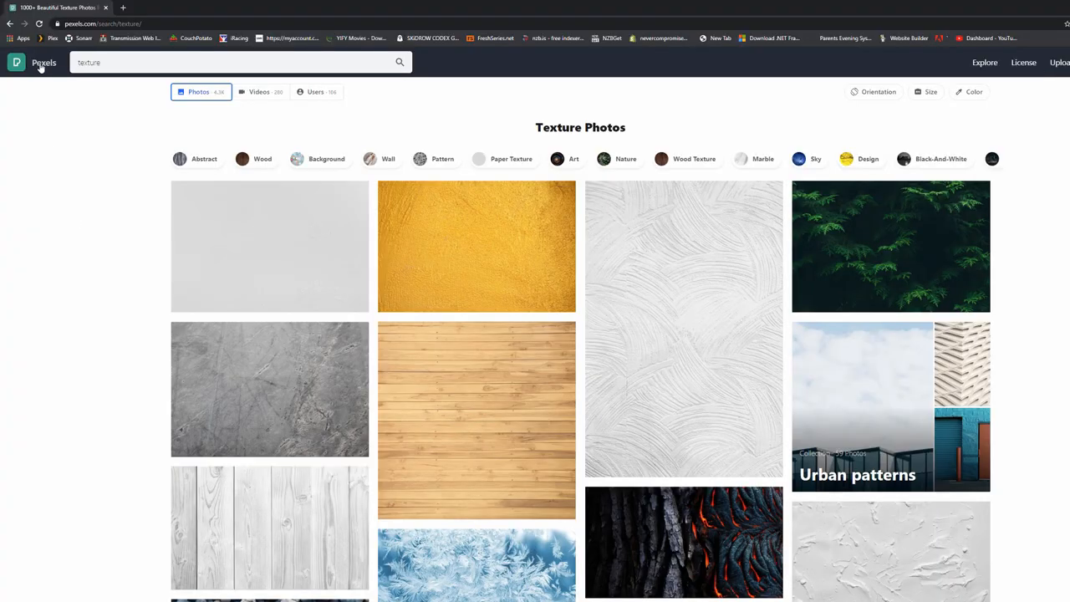
{"action": "mouse_move", "coordinate": [159, 111]}
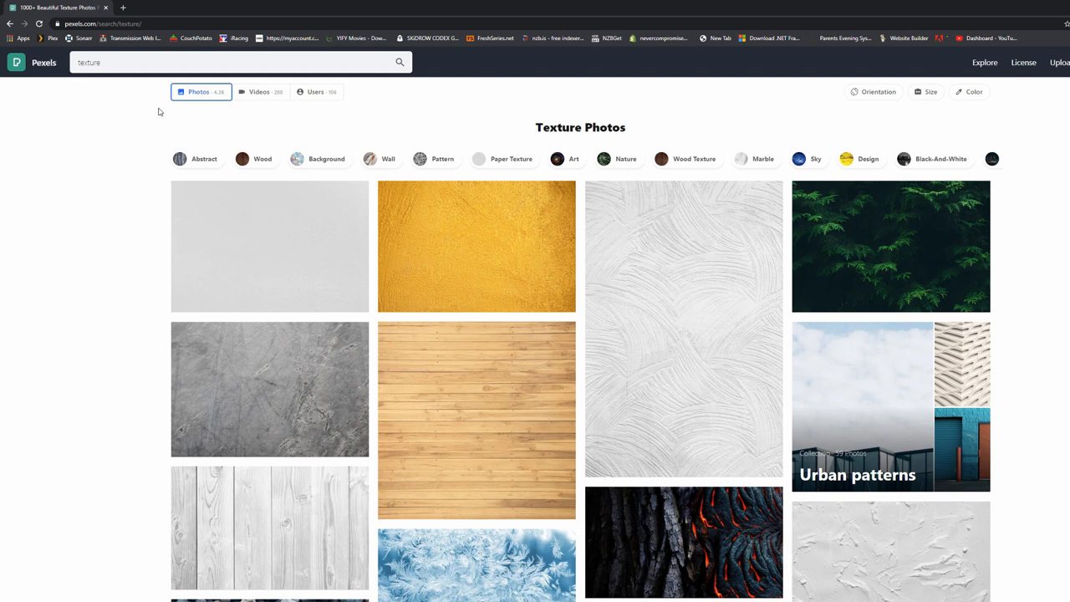
{"action": "mouse_move", "coordinate": [204, 133]}
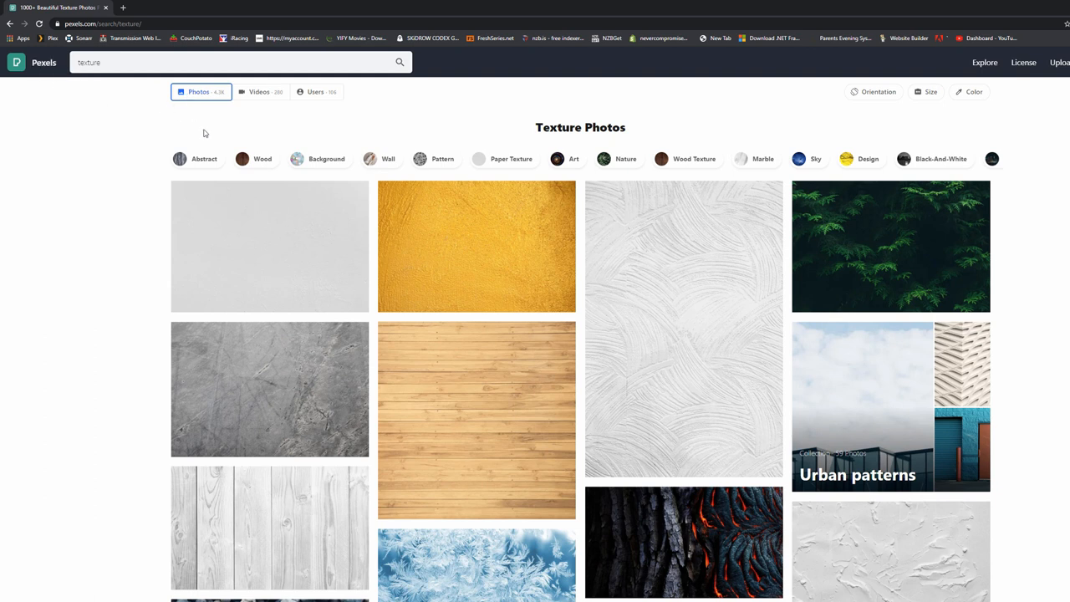
- Show the Toolbox Titles category of the Effects Library on the Edit page
{"action": "left_click", "coordinate": [114, 62]}
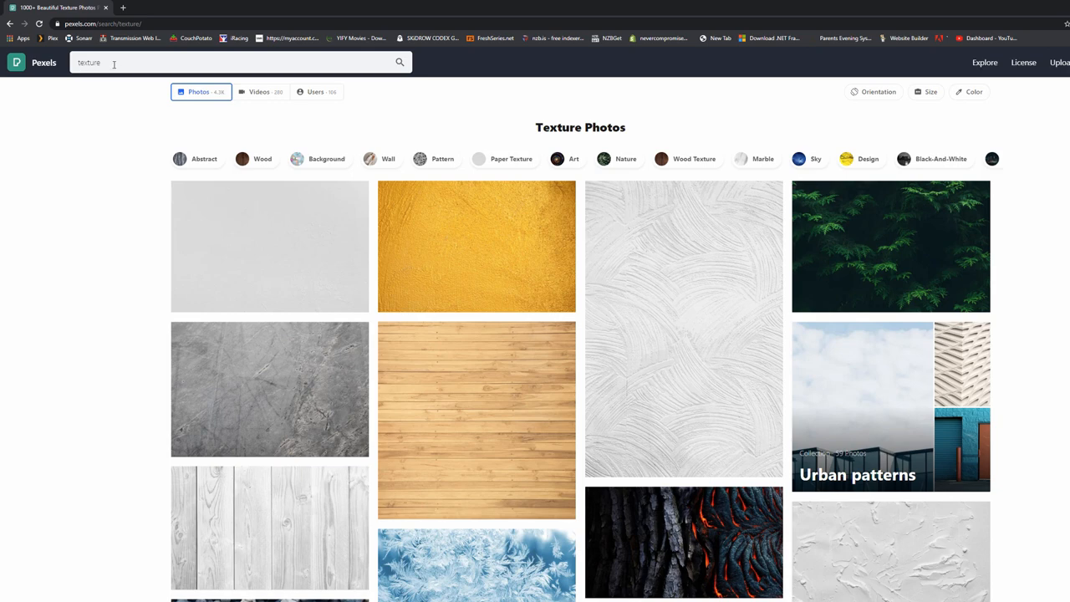
{"action": "scroll", "scroll_direction": "down", "scroll_amount": 3}
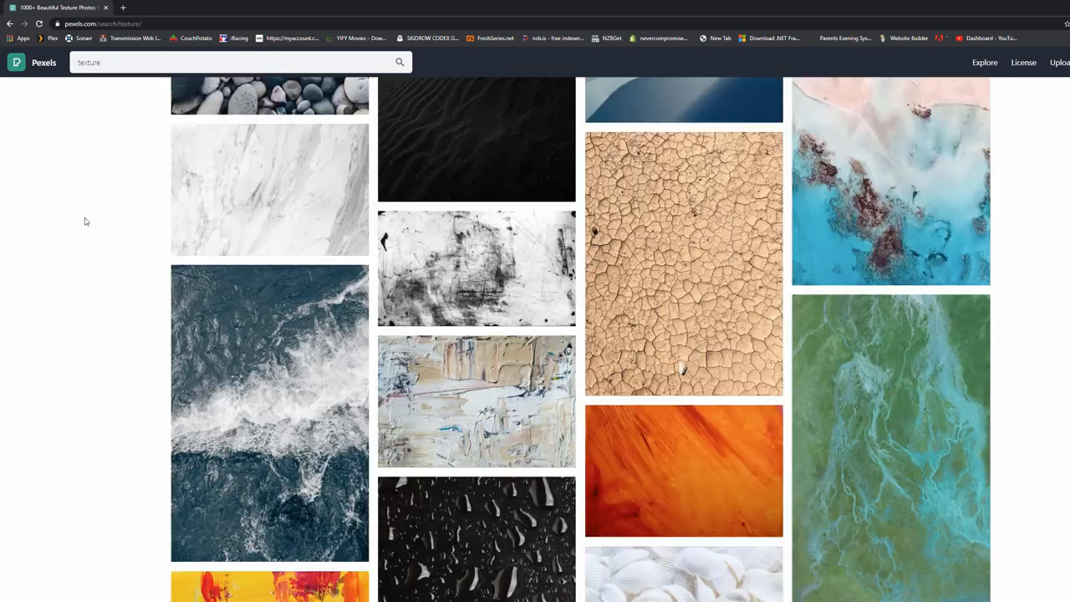
{"action": "scroll", "scroll_direction": "down", "scroll_amount": 3}
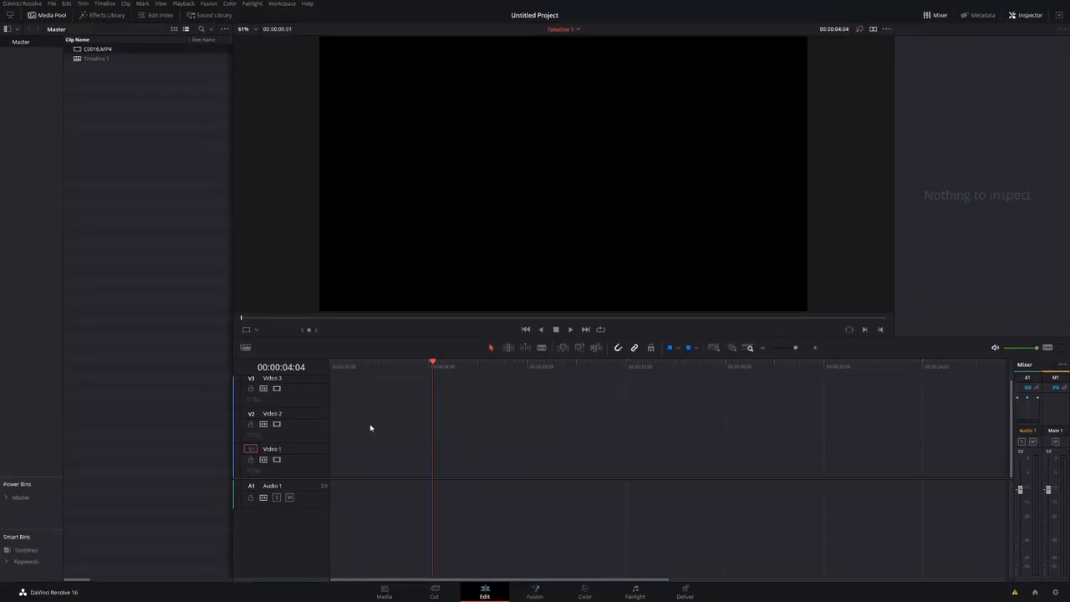
{"action": "mouse_move", "coordinate": [408, 510]}
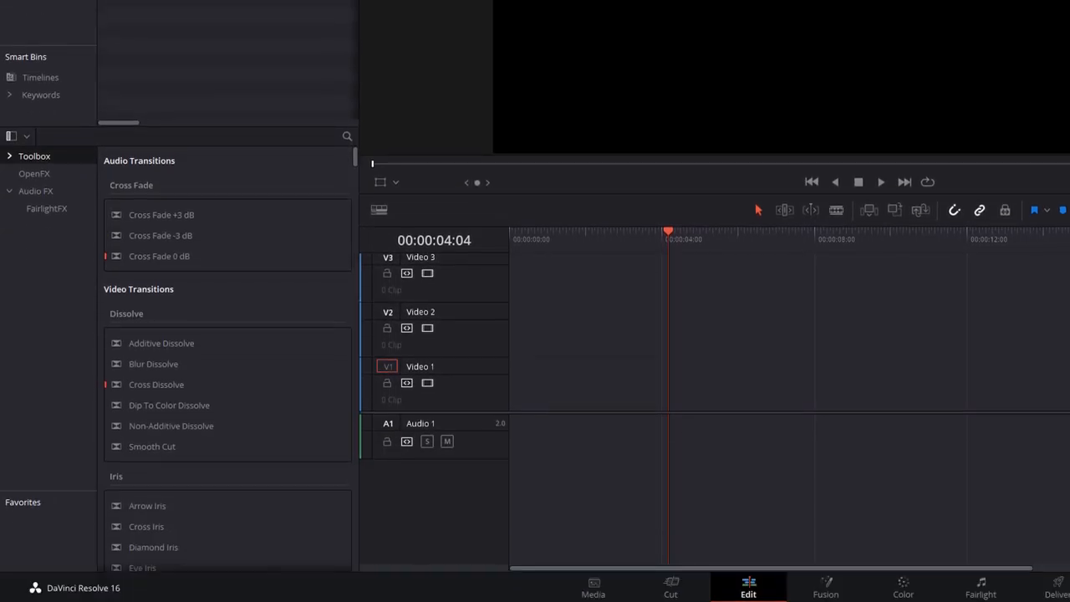
{"action": "left_click", "coordinate": [34, 155]}
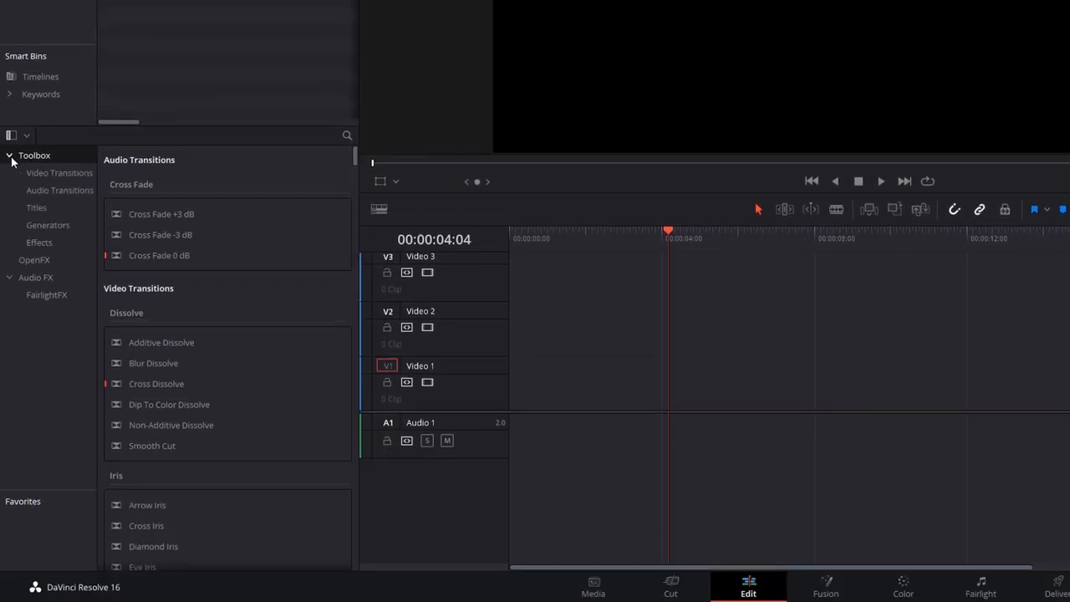
{"action": "left_click", "coordinate": [37, 208]}
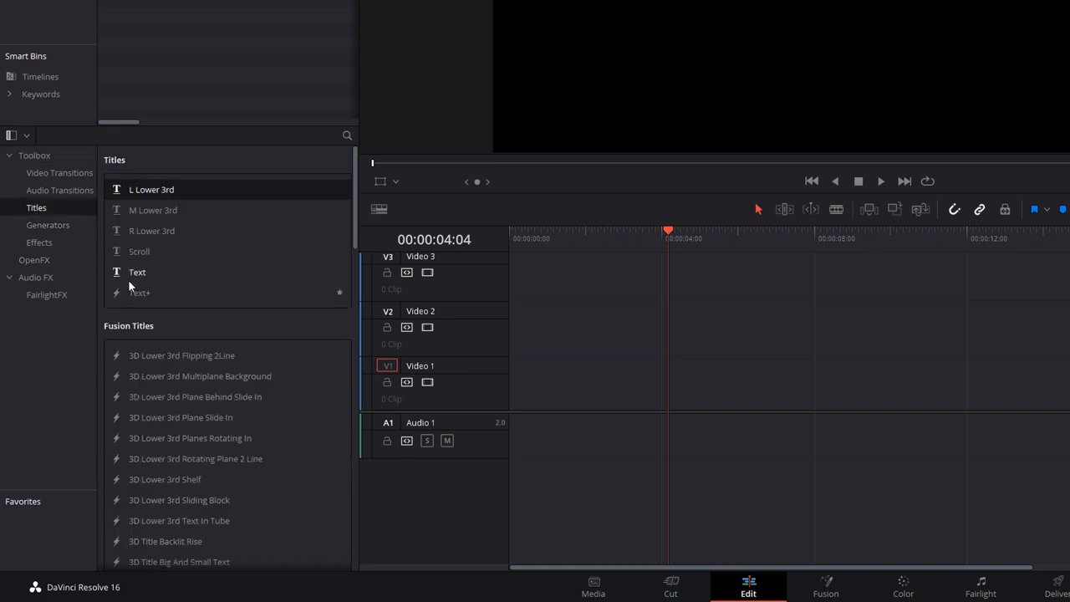
{"action": "mouse_move", "coordinate": [138, 298]}
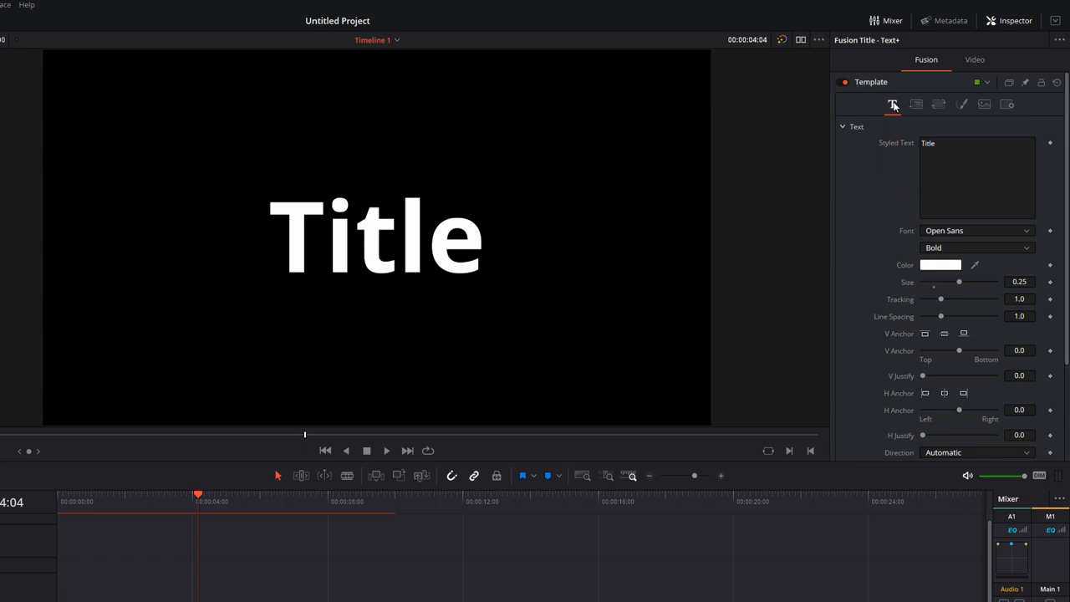
{"action": "mouse_move", "coordinate": [892, 104]}
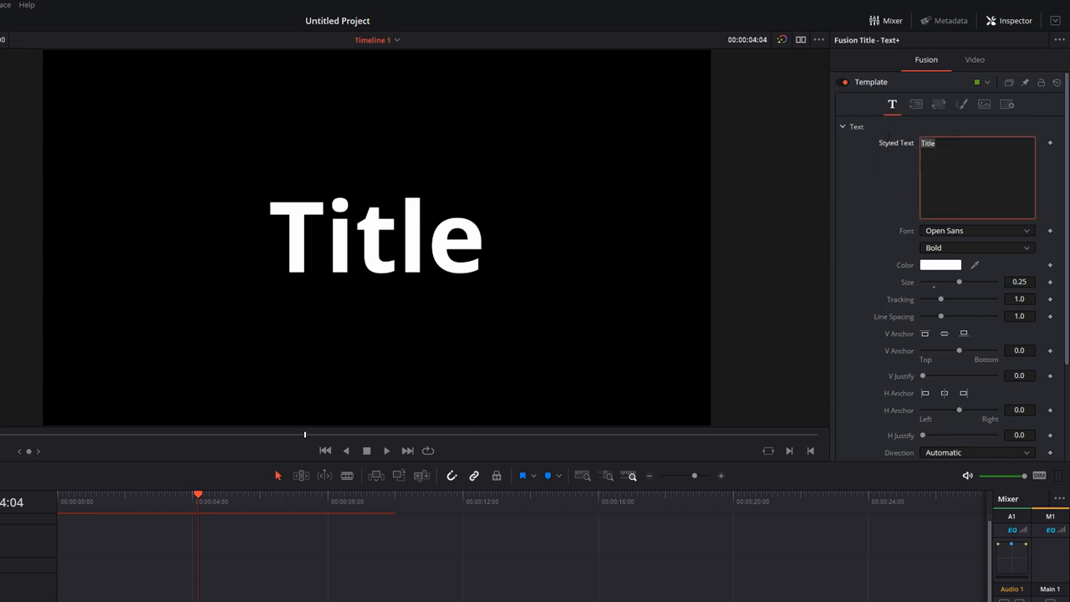
- Change the title text to FIRE in Montserrat and enlarge it to about 0.40
{"action": "left_click", "coordinate": [949, 177]}
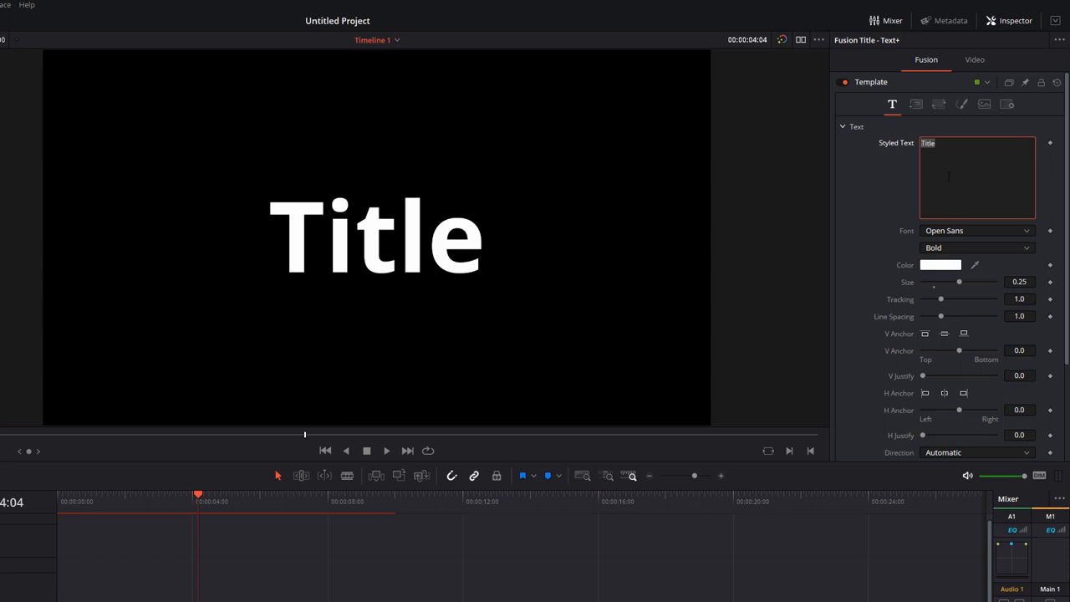
{"action": "type", "text": "FIRE"}
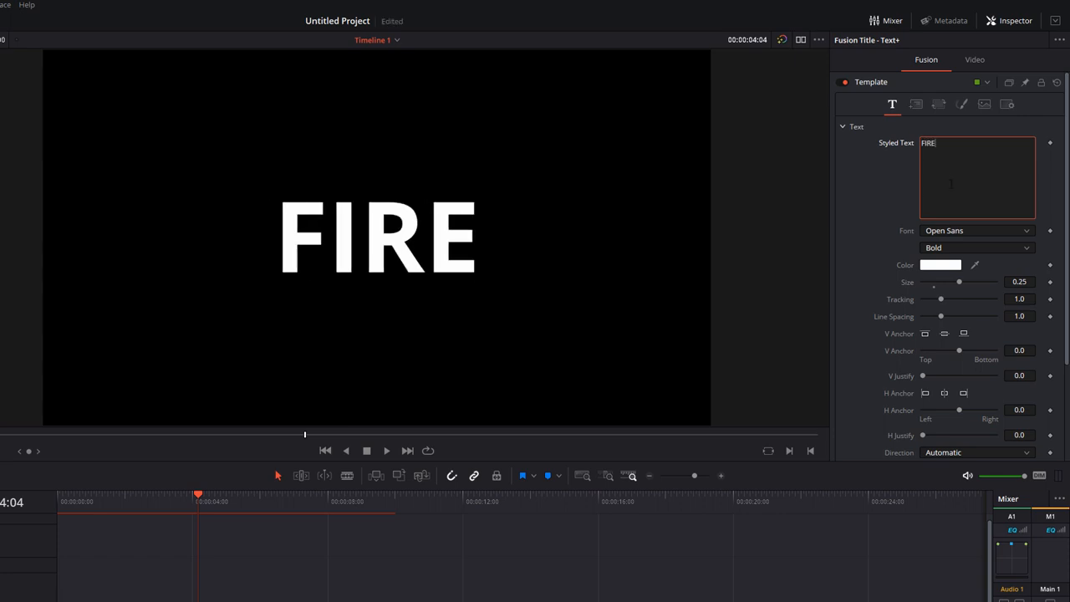
{"action": "left_click", "coordinate": [976, 231]}
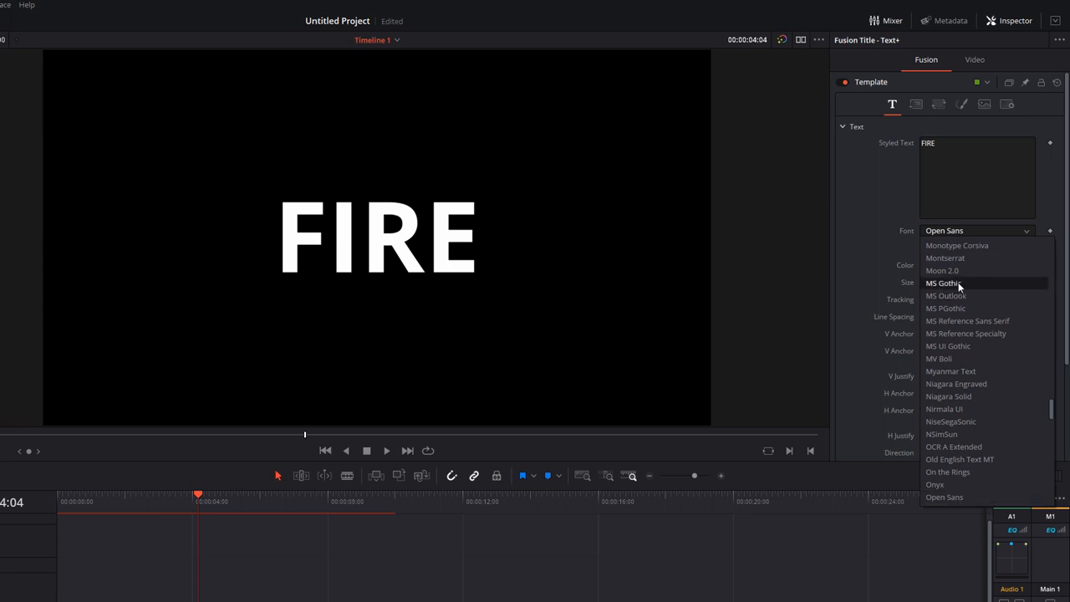
{"action": "left_click", "coordinate": [944, 258]}
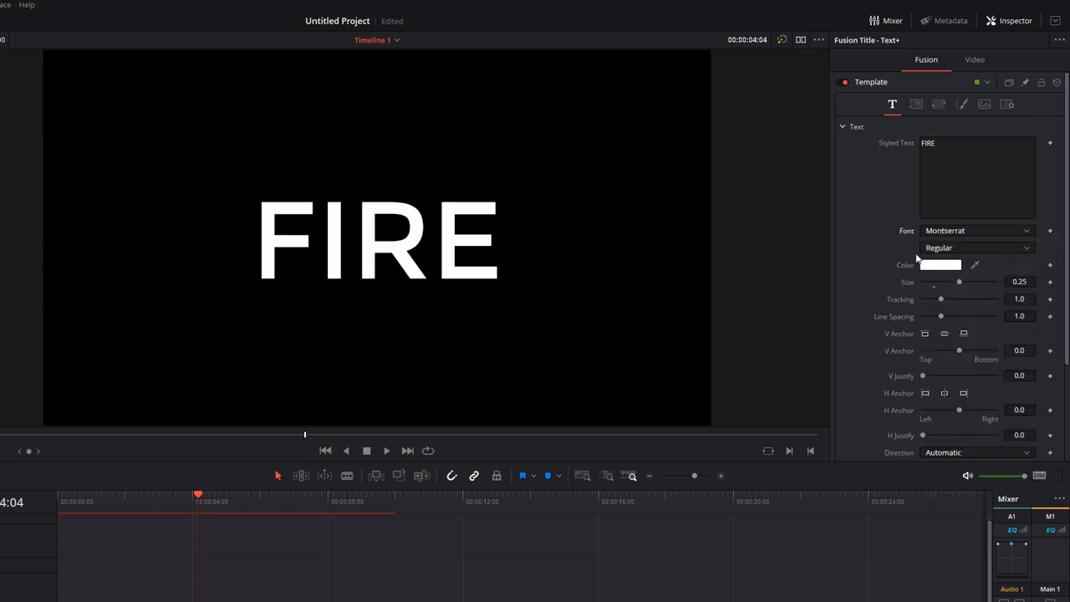
{"action": "left_click_drag", "start_coordinate": [960, 280], "coordinate": [979, 280]}
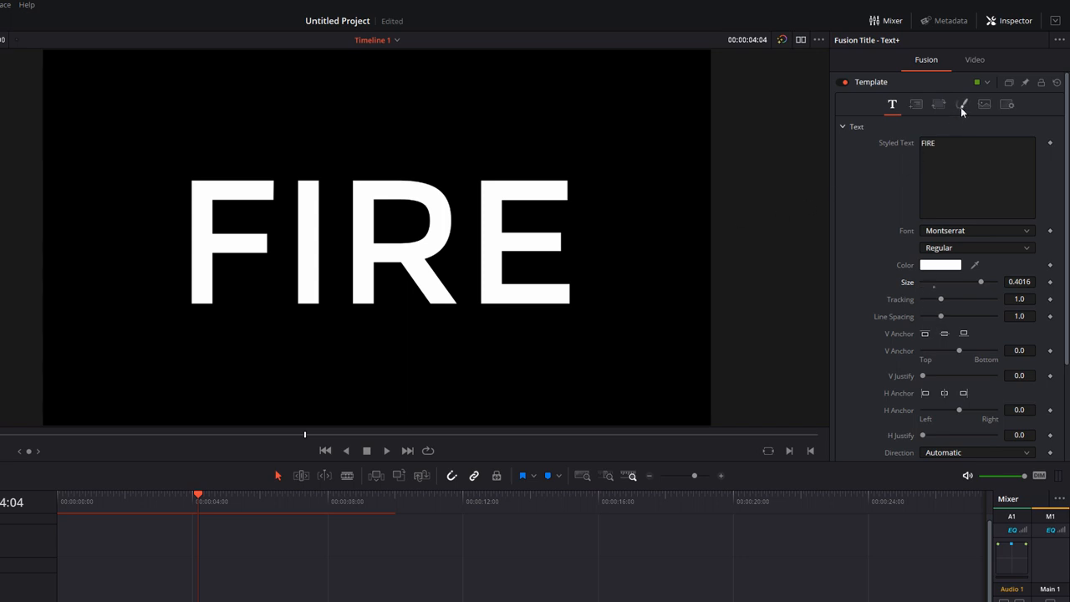
{"action": "mouse_move", "coordinate": [963, 103]}
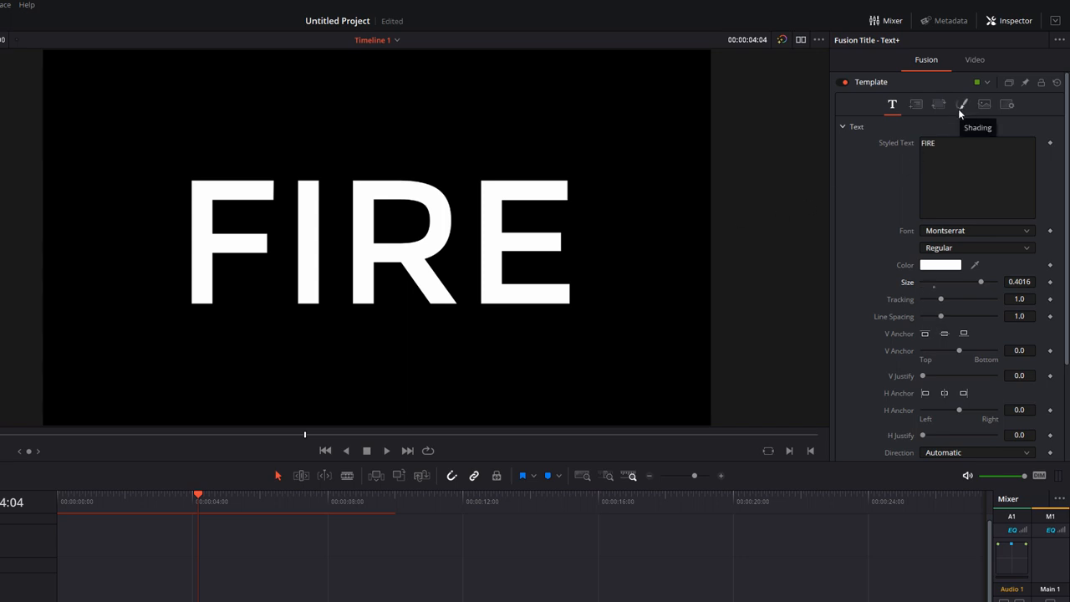
- Set the text shading fill type to Image with Clip as the image source
{"action": "left_click", "coordinate": [961, 104]}
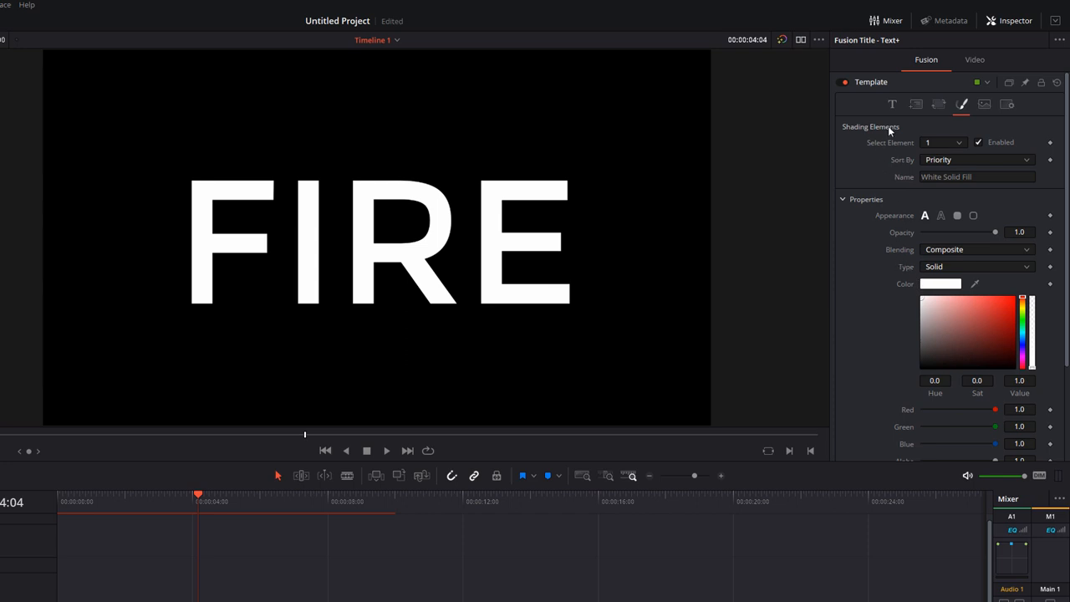
{"action": "scroll", "scroll_direction": "down", "scroll_amount": 3}
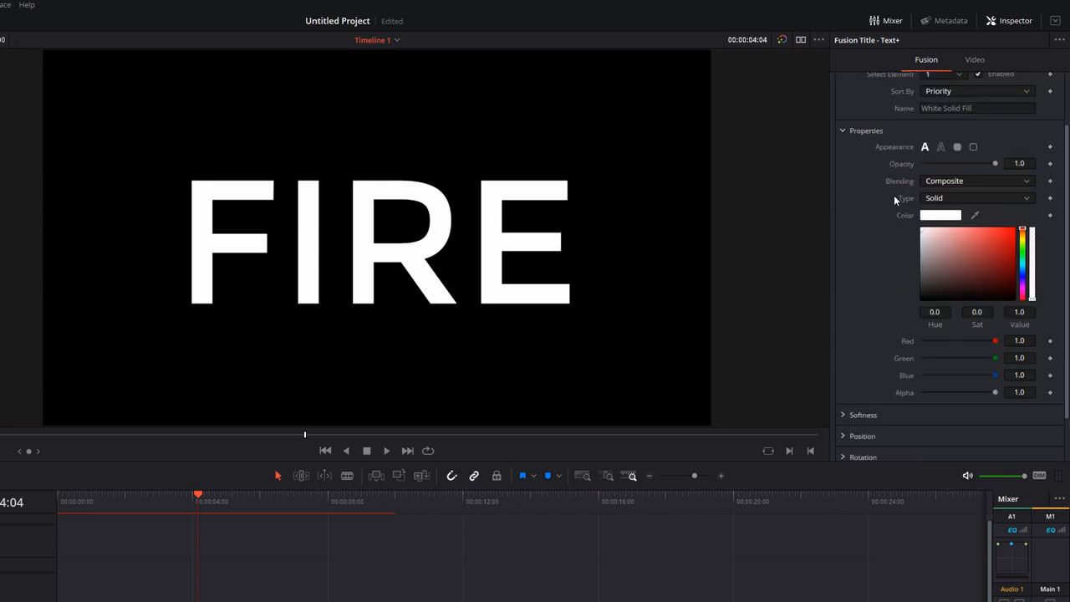
{"action": "mouse_move", "coordinate": [942, 202]}
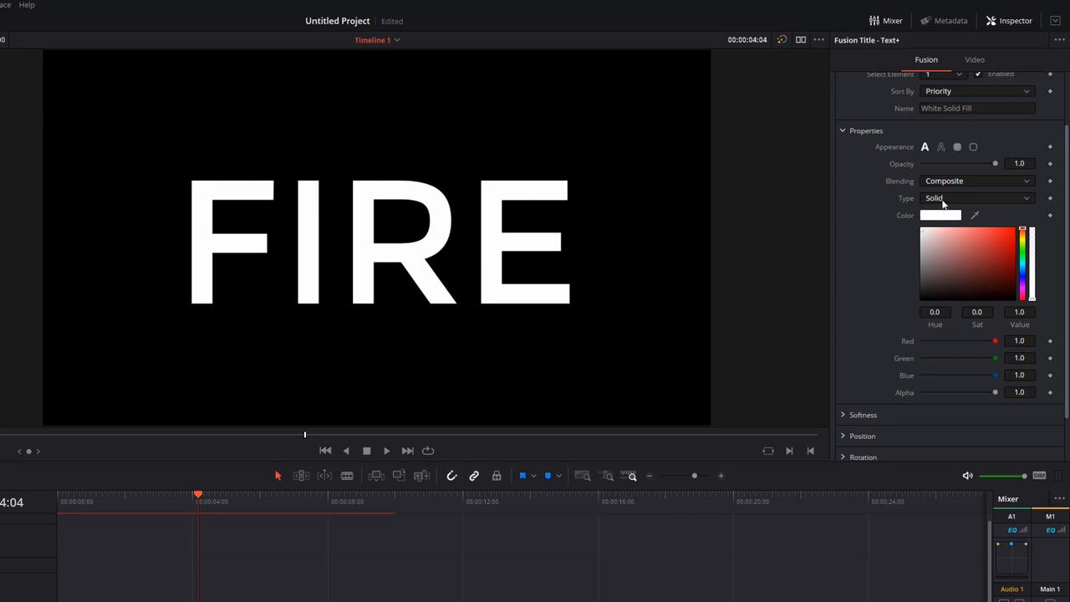
{"action": "left_click", "coordinate": [976, 197]}
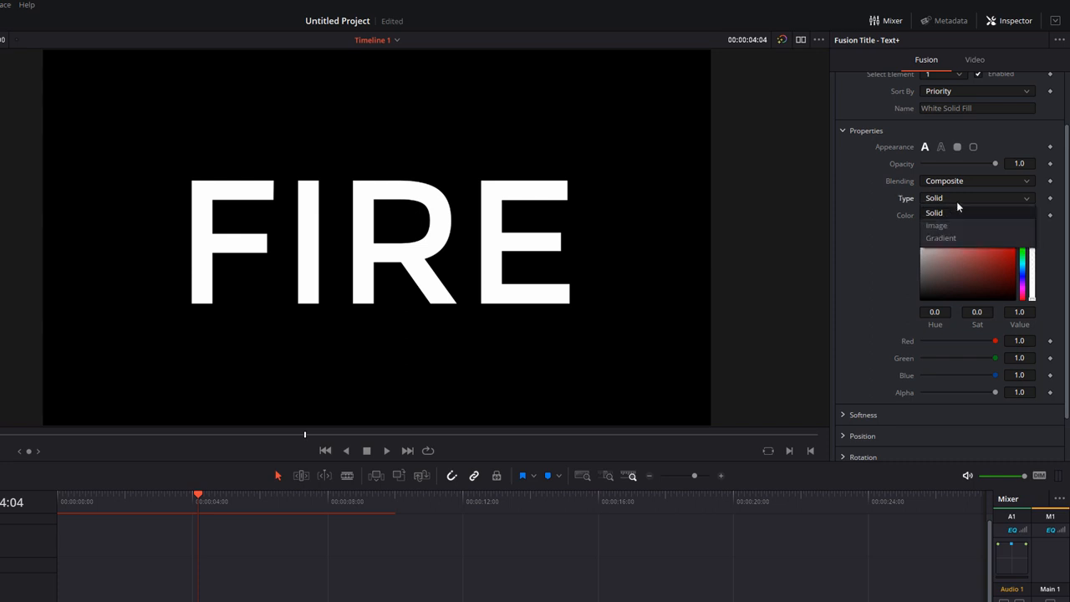
{"action": "mouse_move", "coordinate": [937, 224]}
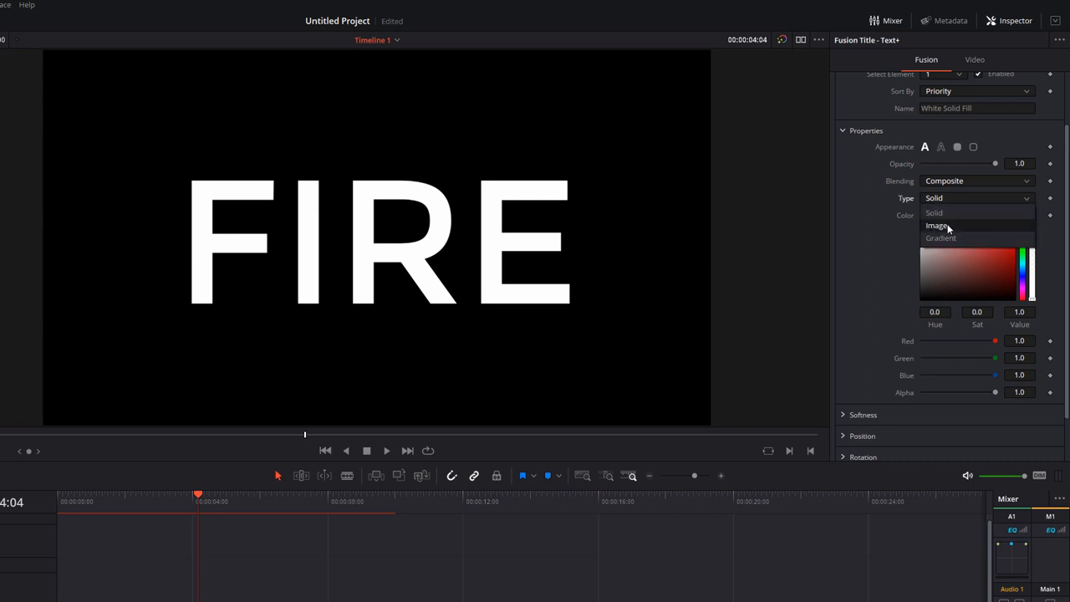
{"action": "left_click", "coordinate": [936, 224]}
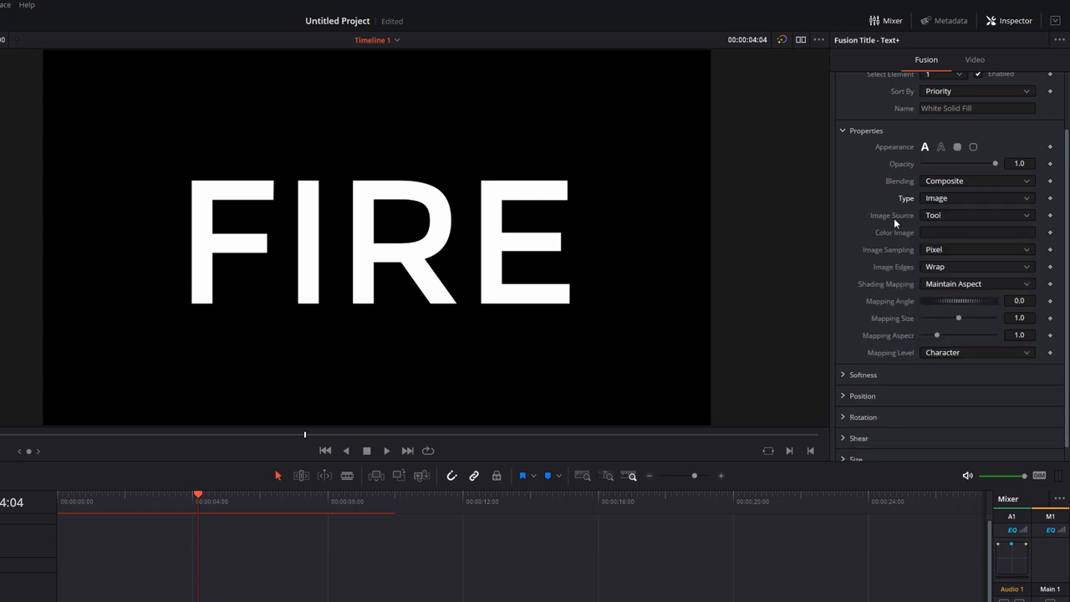
{"action": "left_click", "coordinate": [976, 214]}
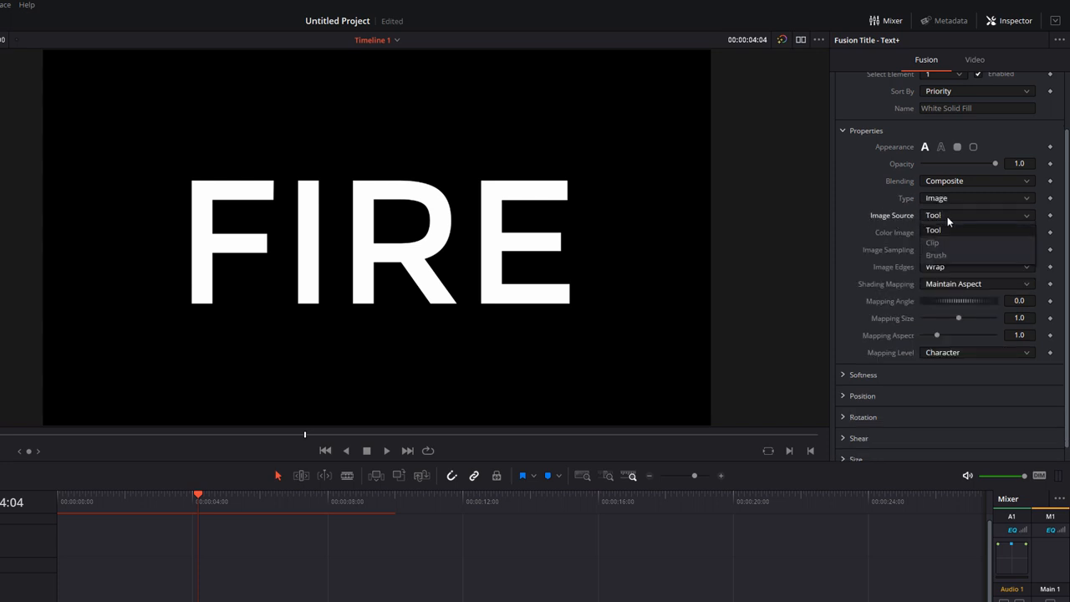
{"action": "left_click", "coordinate": [932, 242]}
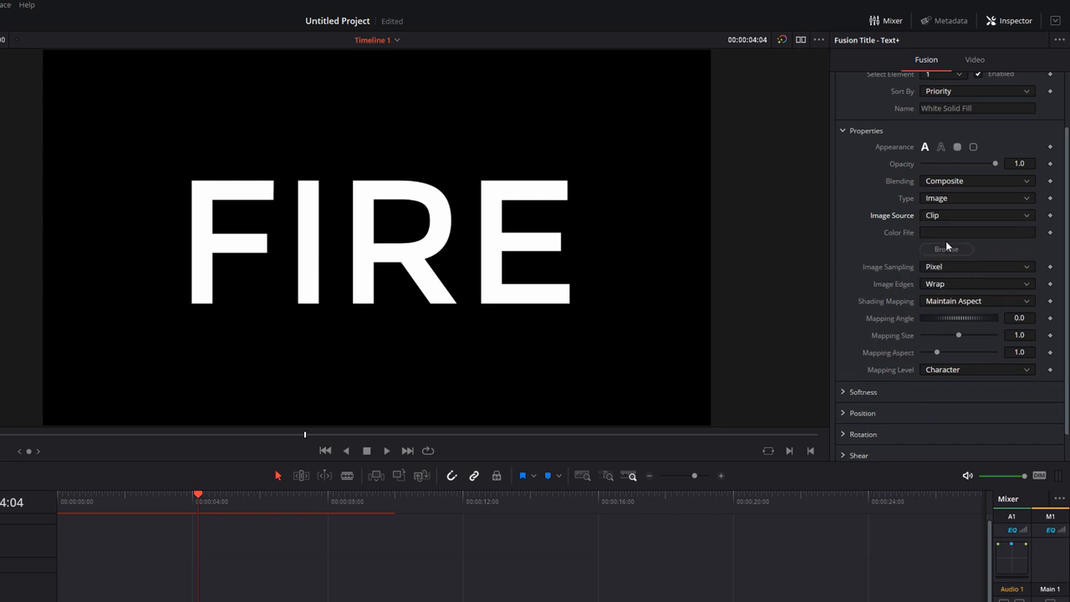
{"action": "mouse_move", "coordinate": [956, 224]}
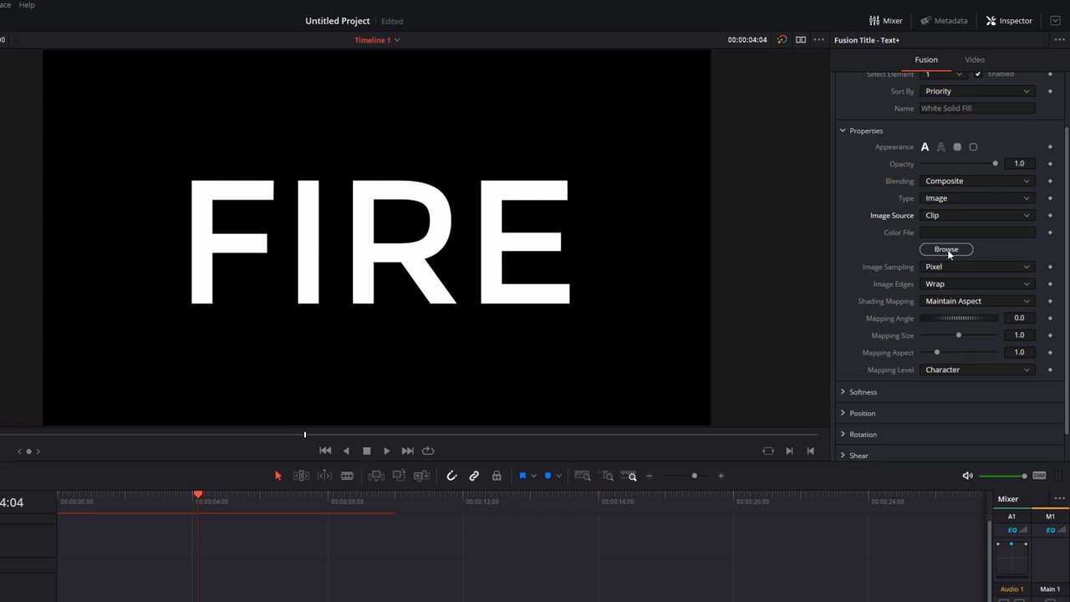
- Load the bonfire JPG from Downloads as the letter fill texture
{"action": "left_click", "coordinate": [946, 249]}
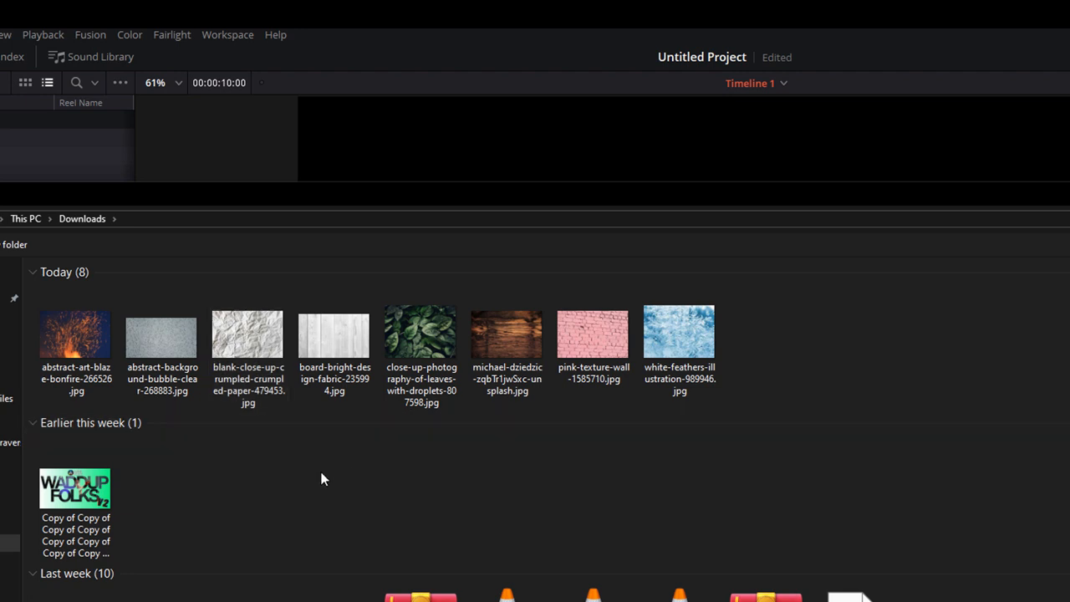
{"action": "left_click", "coordinate": [76, 334]}
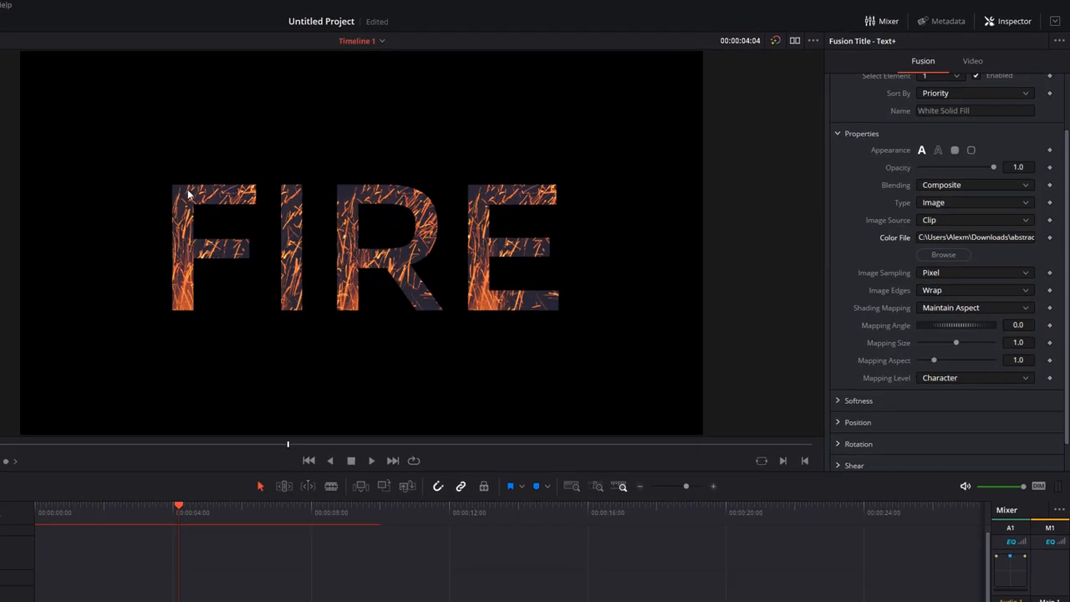
{"action": "mouse_move", "coordinate": [486, 210]}
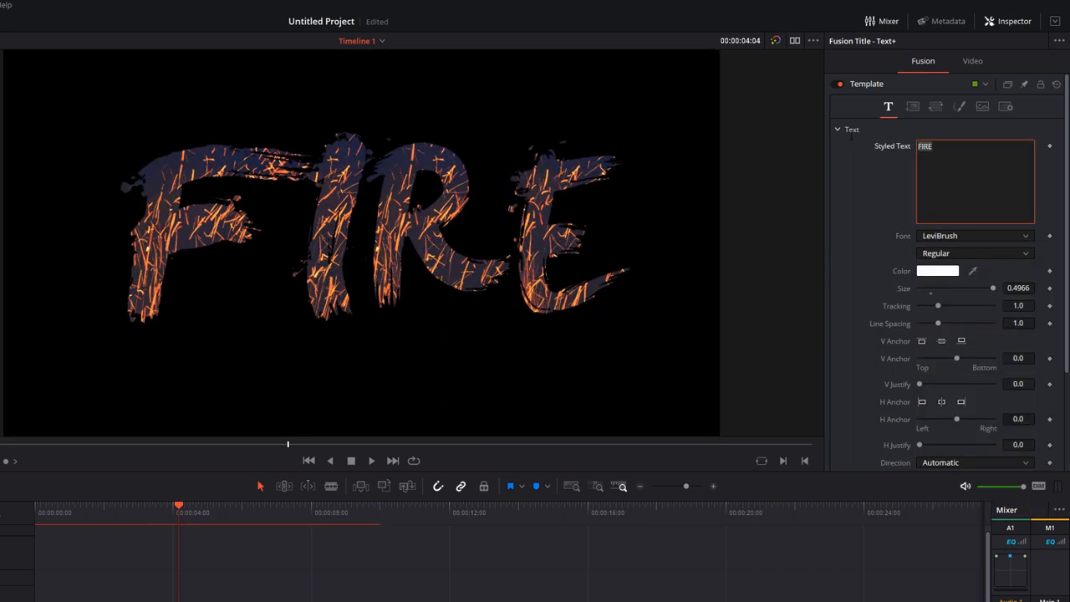
- Add a second line of text in the Styled Text field
{"action": "type", "text": "FLAMES"}
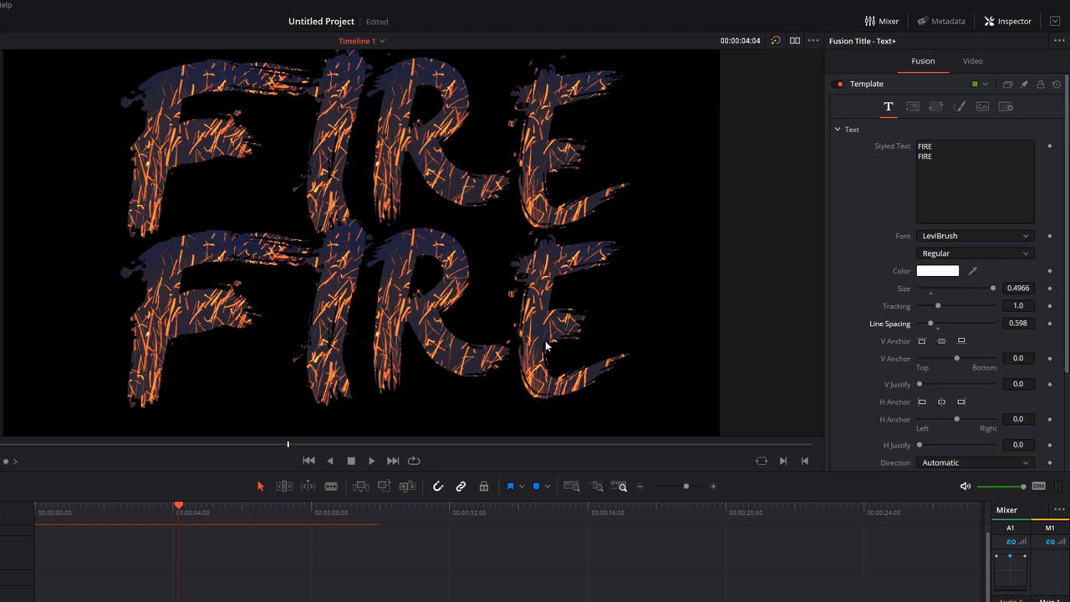
{"action": "mouse_move", "coordinate": [966, 116]}
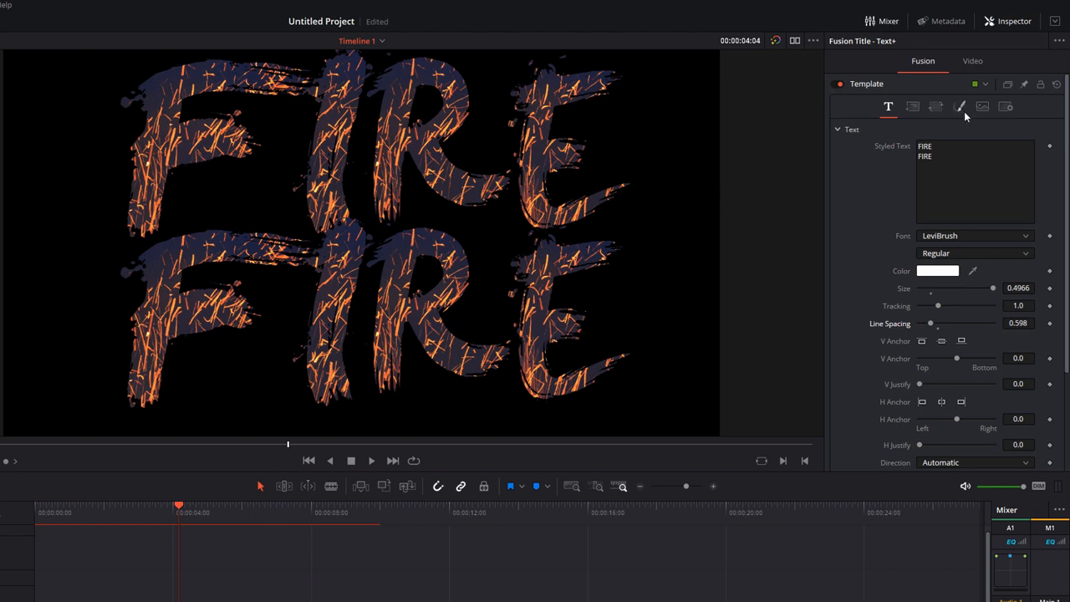
- Test the texture's Mapping Angle and Size sliders, then return them to 0 and 1.0
{"action": "left_click", "coordinate": [959, 107]}
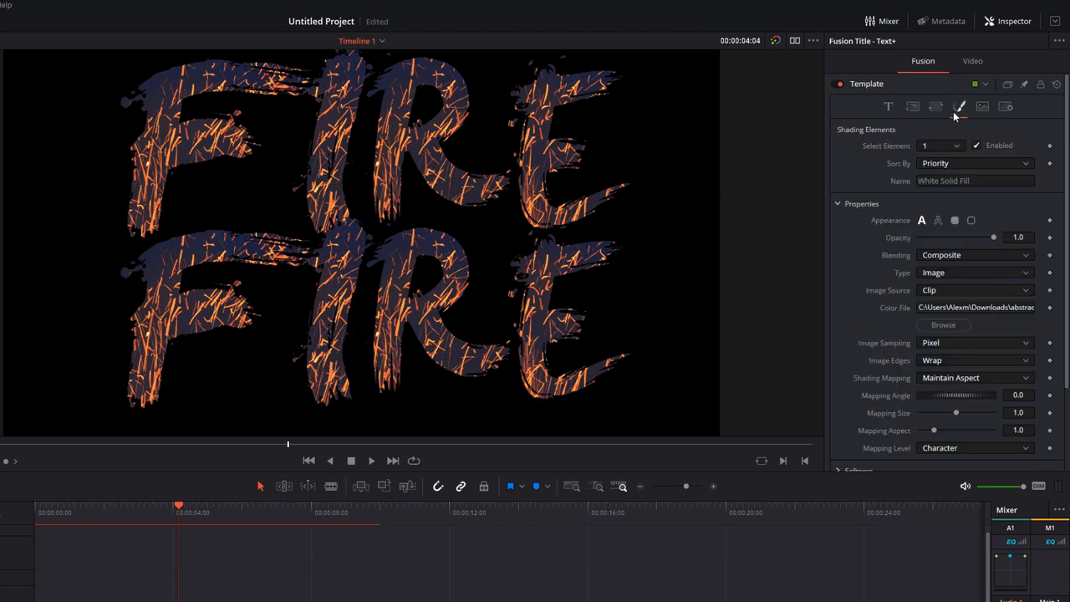
{"action": "scroll", "scroll_direction": "down", "scroll_amount": 3}
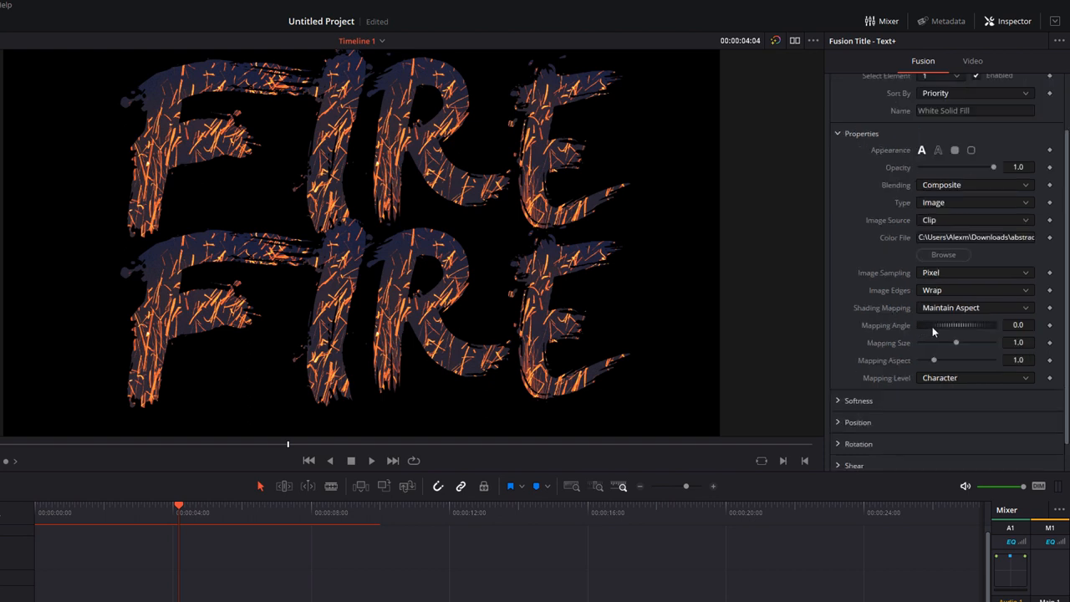
{"action": "left_click_drag", "start_coordinate": [932, 324], "coordinate": [956, 324]}
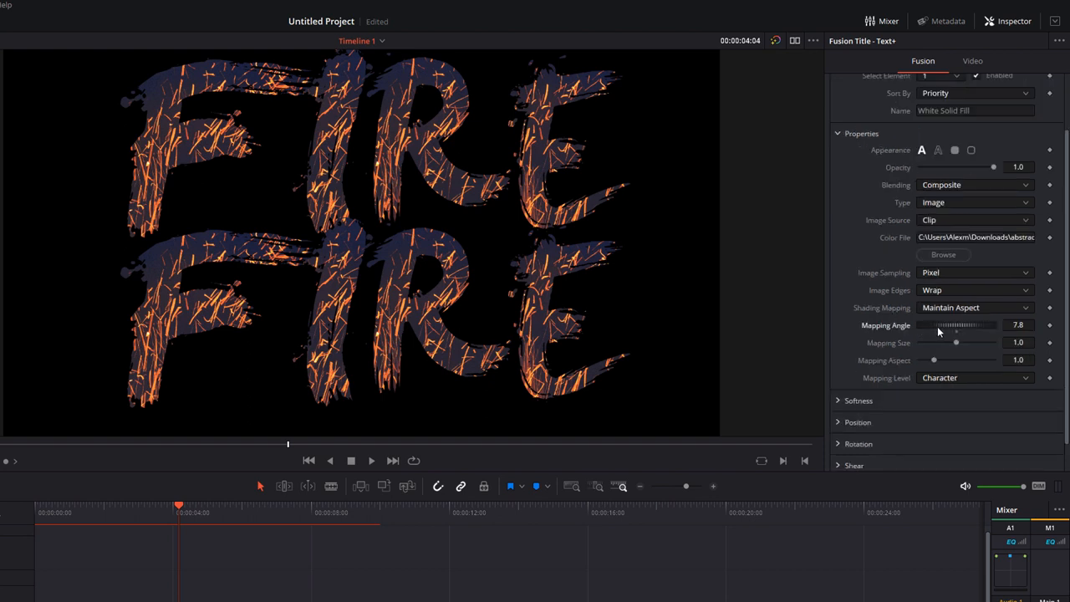
{"action": "left_click_drag", "start_coordinate": [945, 324], "coordinate": [986, 324]}
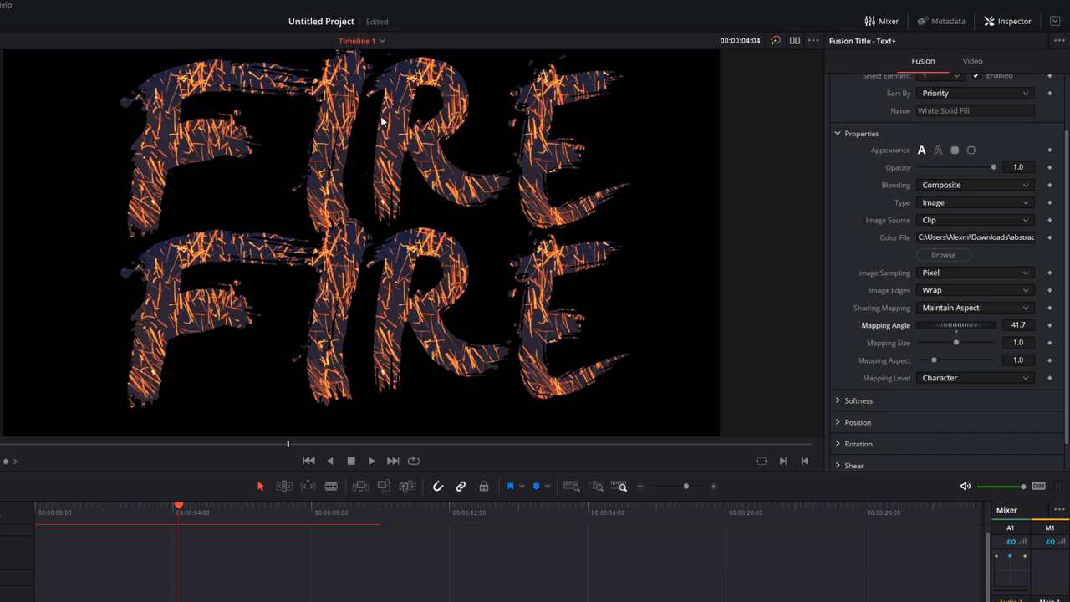
{"action": "mouse_move", "coordinate": [923, 344]}
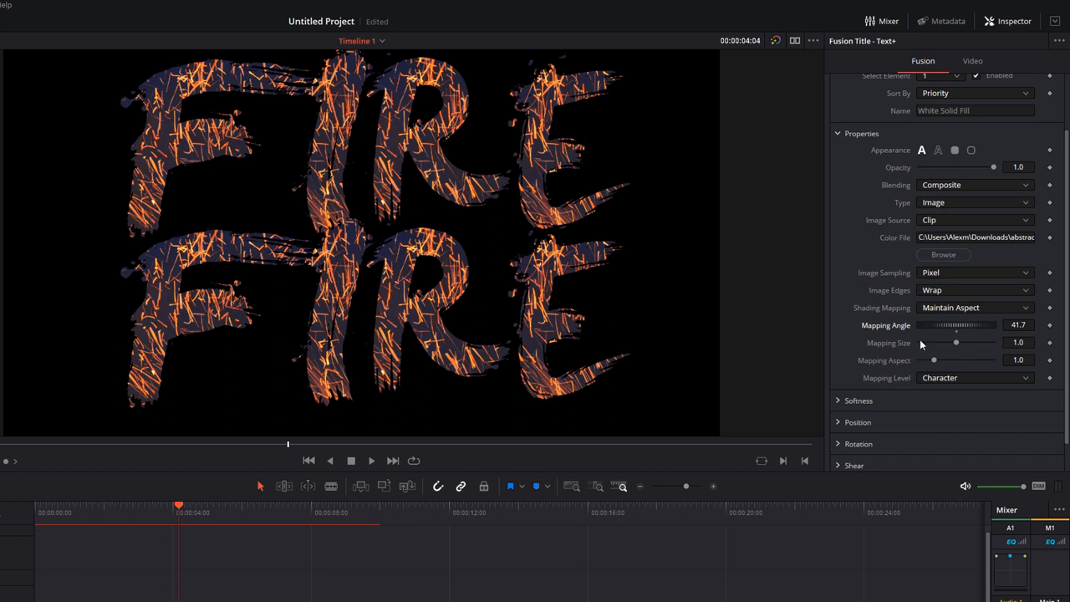
{"action": "left_click_drag", "start_coordinate": [956, 324], "coordinate": [935, 325]}
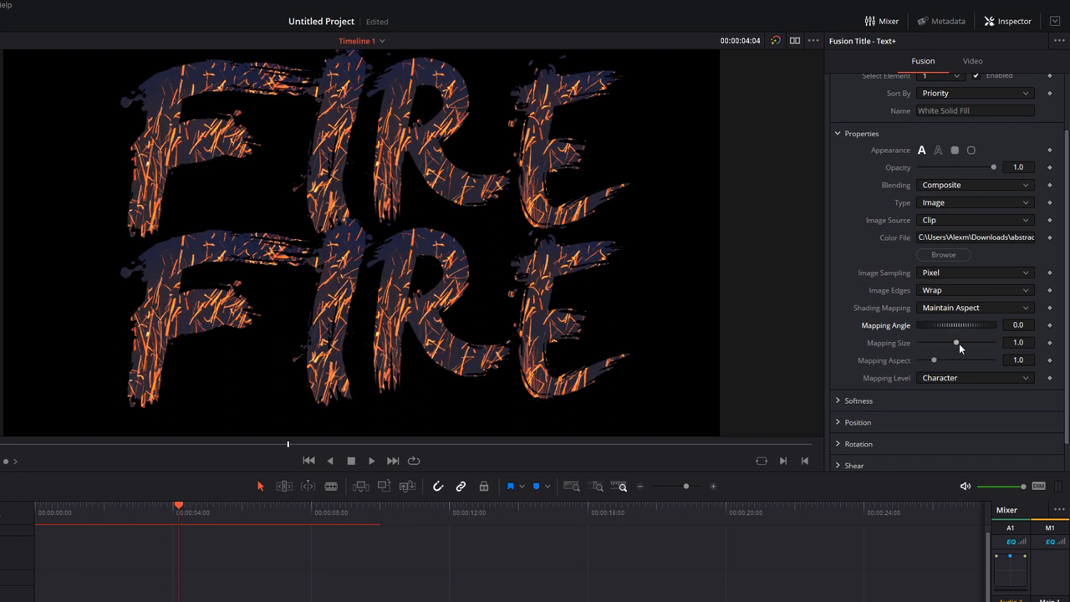
{"action": "left_click_drag", "start_coordinate": [956, 341], "coordinate": [946, 341]}
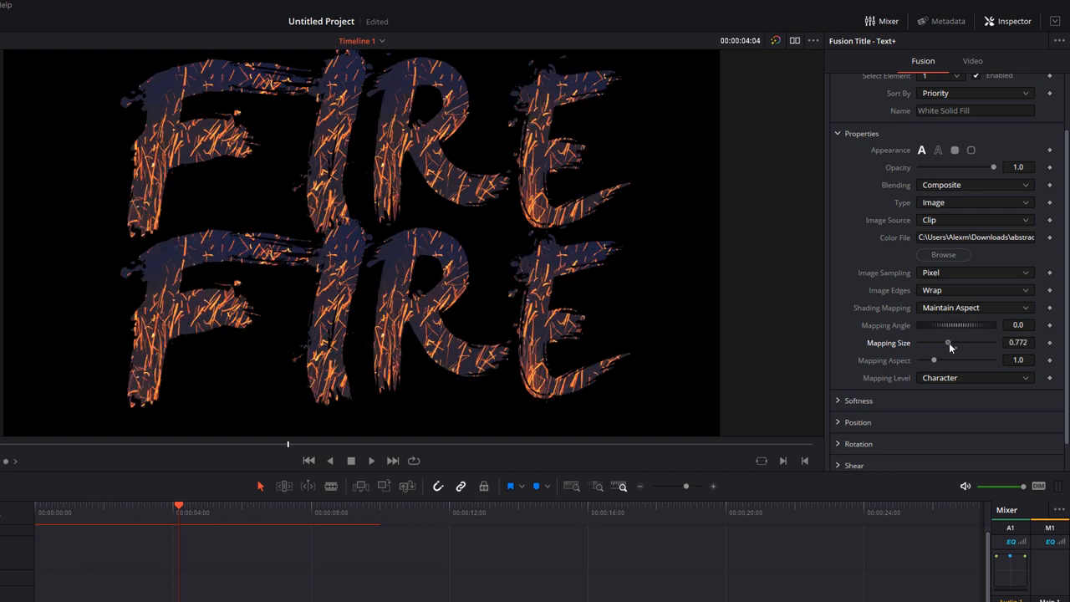
{"action": "left_click_drag", "start_coordinate": [946, 341], "coordinate": [956, 341]}
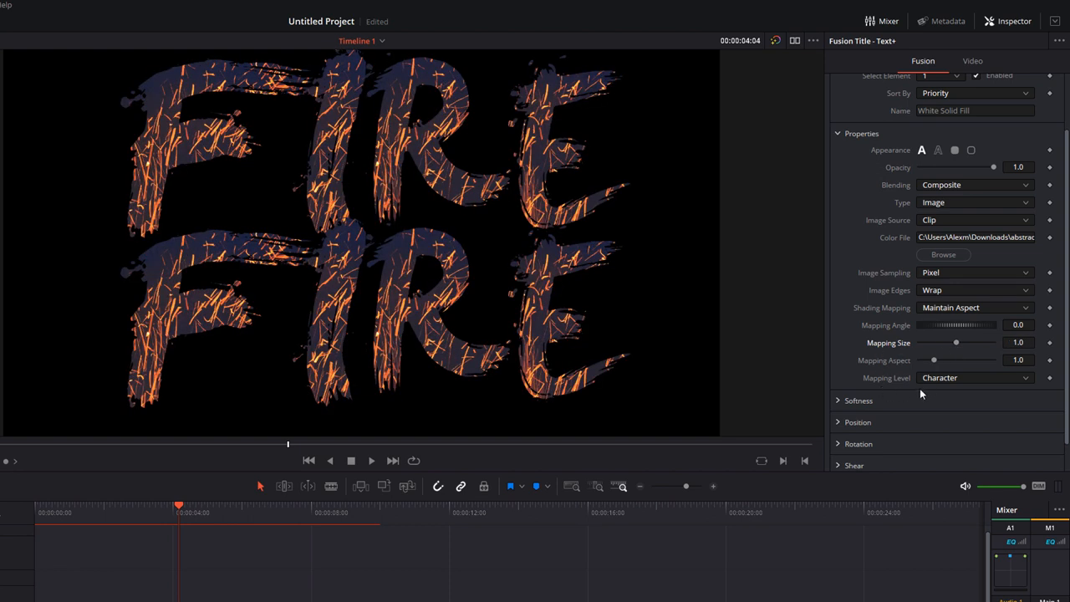
{"action": "mouse_move", "coordinate": [935, 388]}
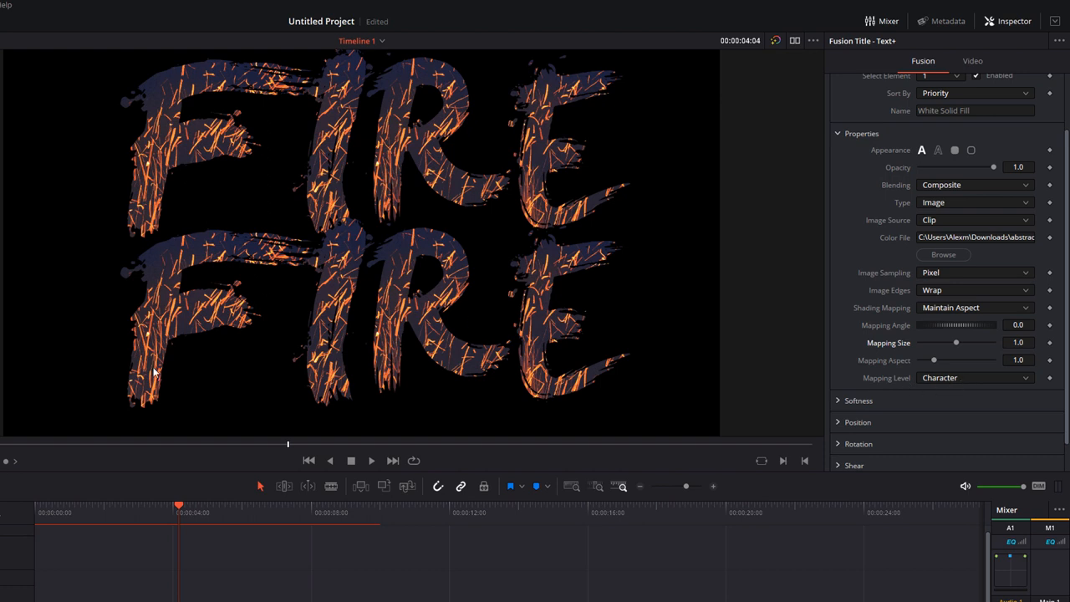
{"action": "mouse_move", "coordinate": [398, 309]}
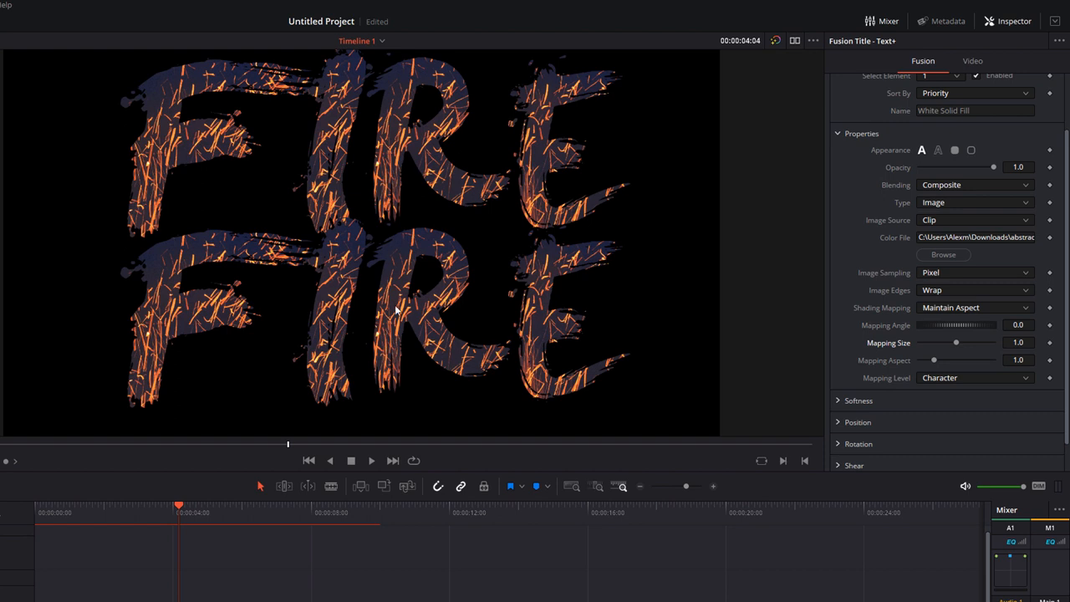
{"action": "mouse_move", "coordinate": [157, 328]}
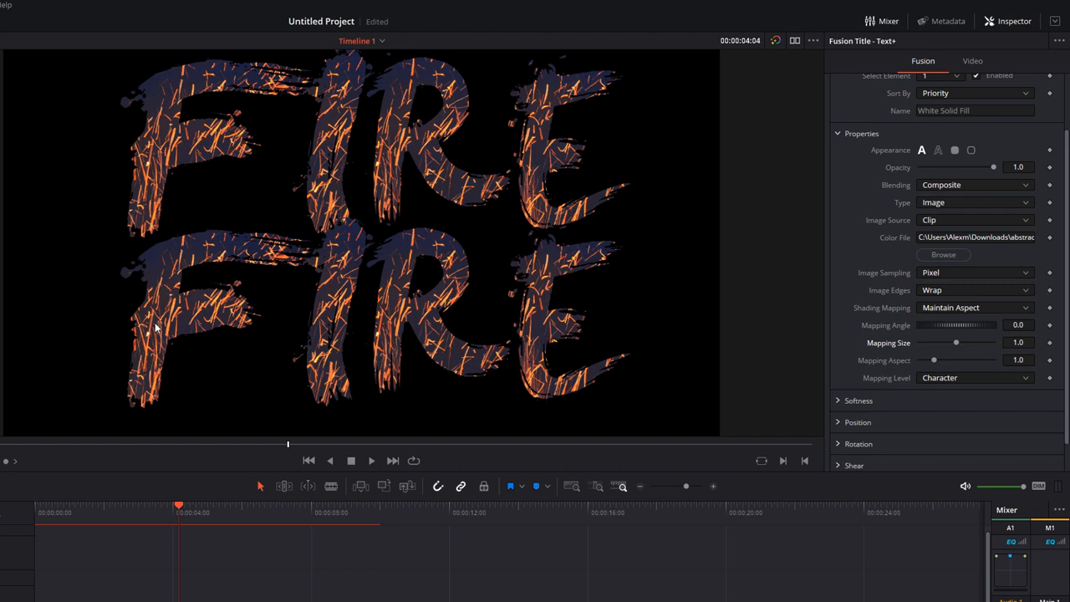
{"action": "mouse_move", "coordinate": [176, 311]}
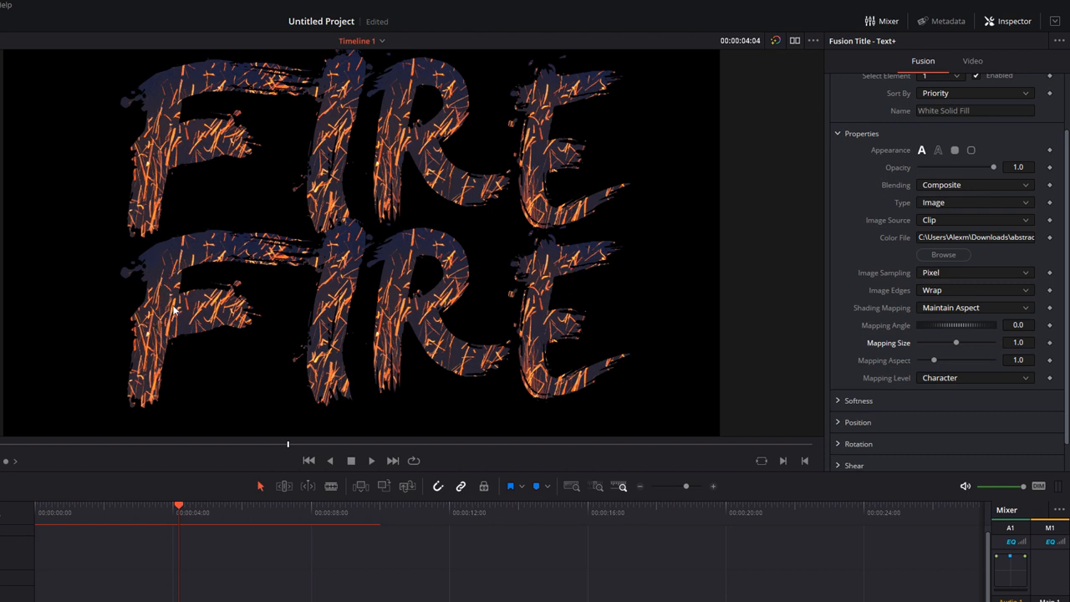
{"action": "mouse_move", "coordinate": [408, 311]}
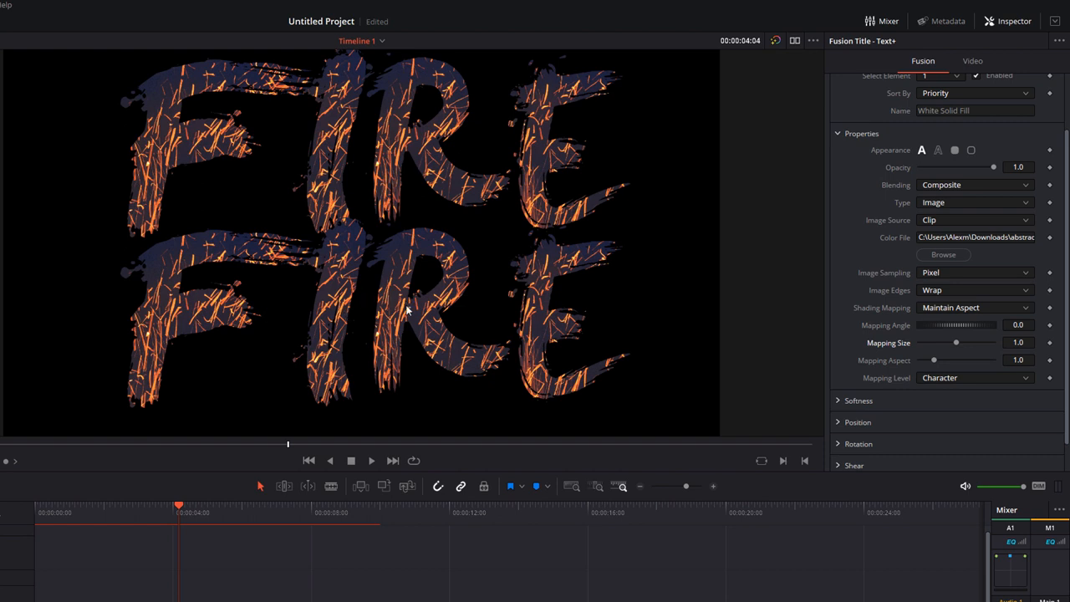
{"action": "mouse_move", "coordinate": [867, 398]}
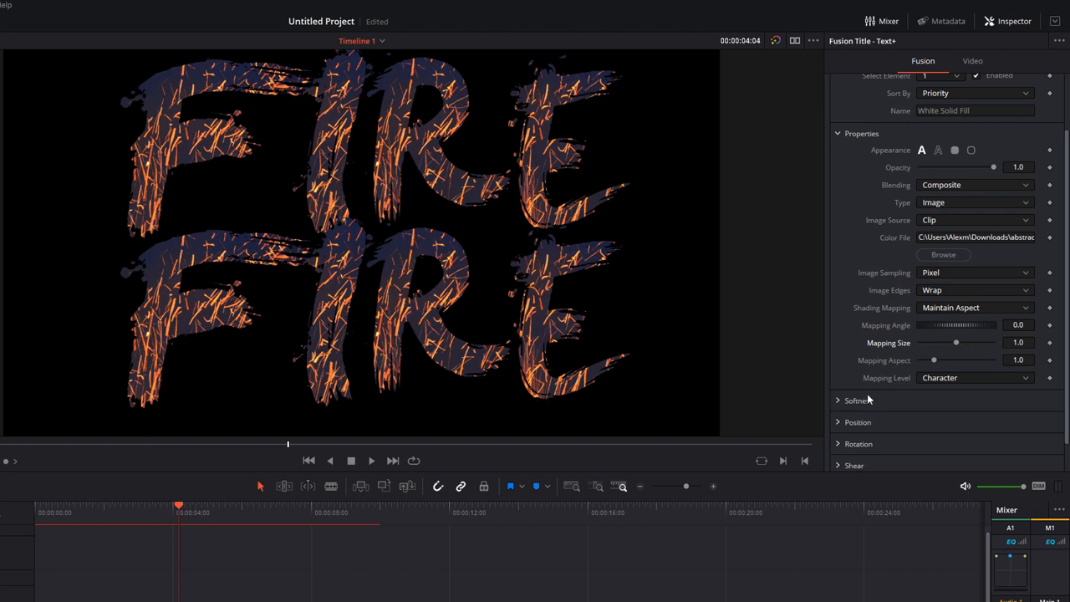
{"action": "left_click", "coordinate": [972, 378]}
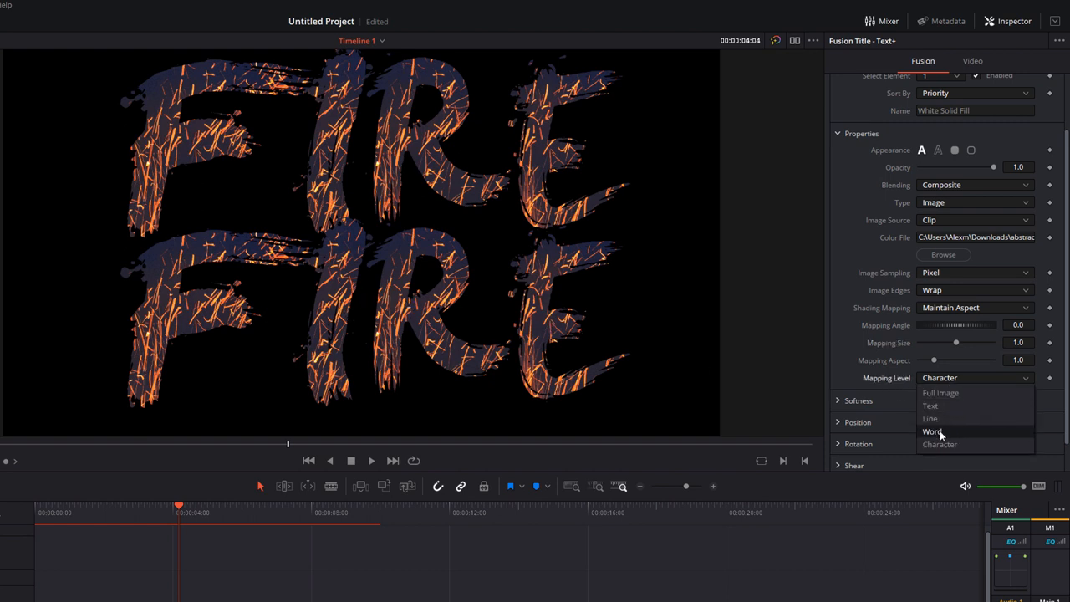
- Change the texture Mapping Level from Word to Full Image
{"action": "left_click", "coordinate": [933, 432]}
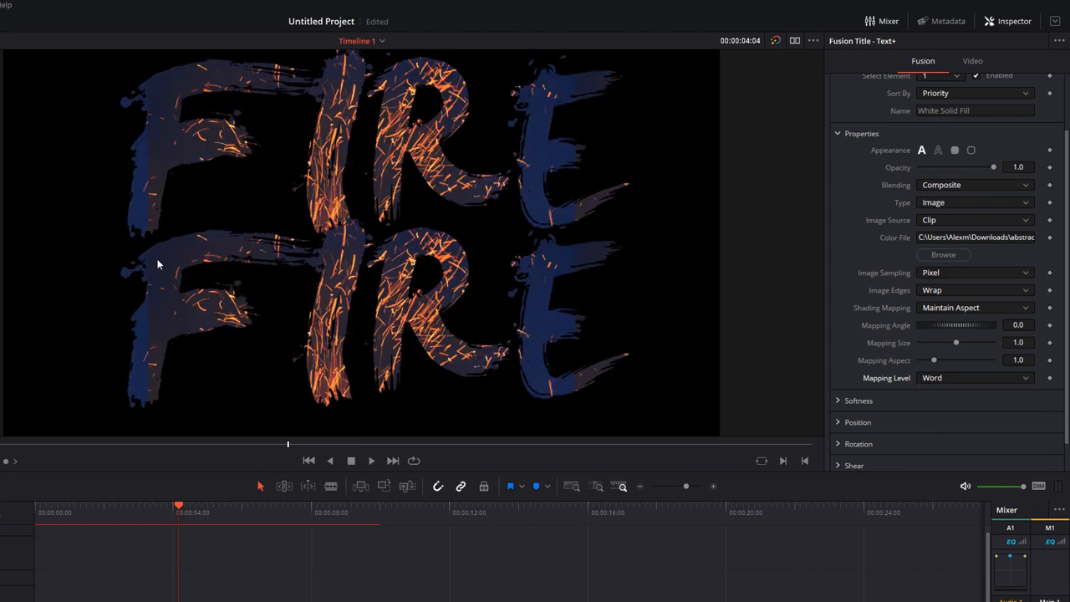
{"action": "mouse_move", "coordinate": [149, 258]}
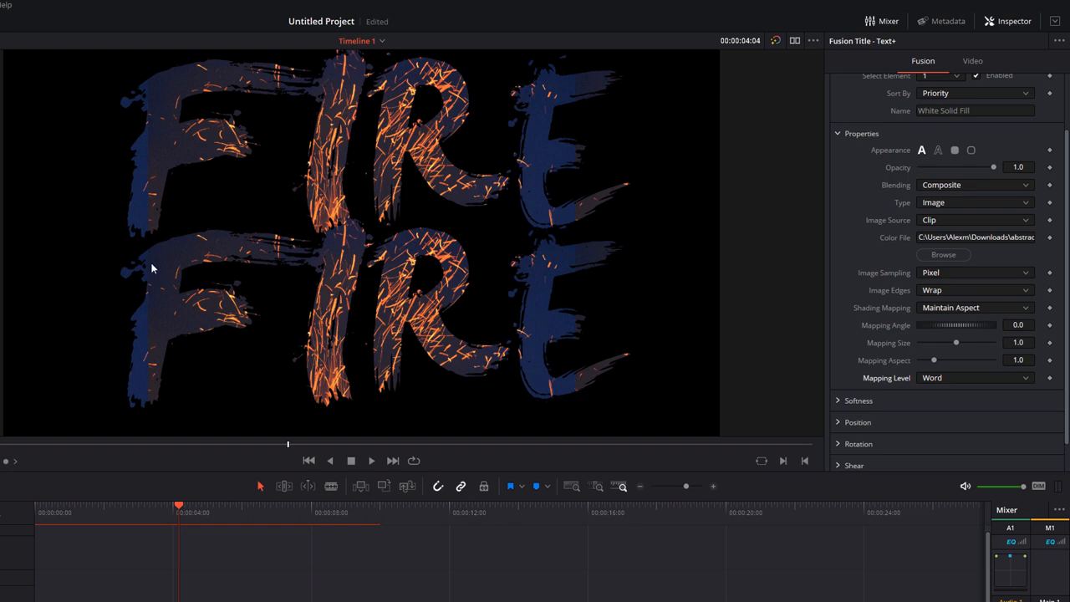
{"action": "mouse_move", "coordinate": [559, 334]}
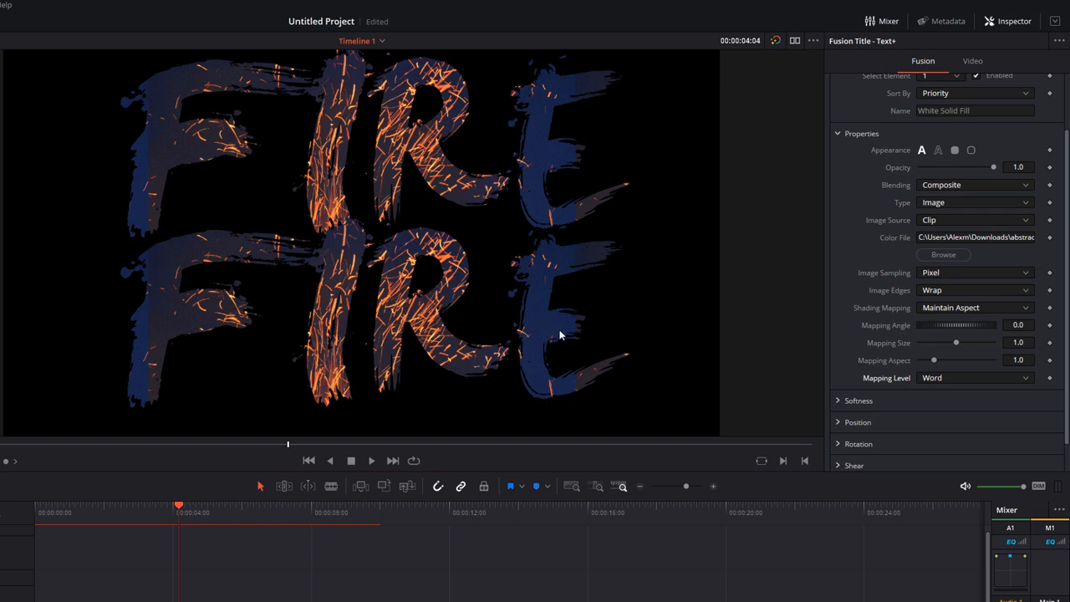
{"action": "mouse_move", "coordinate": [248, 103]}
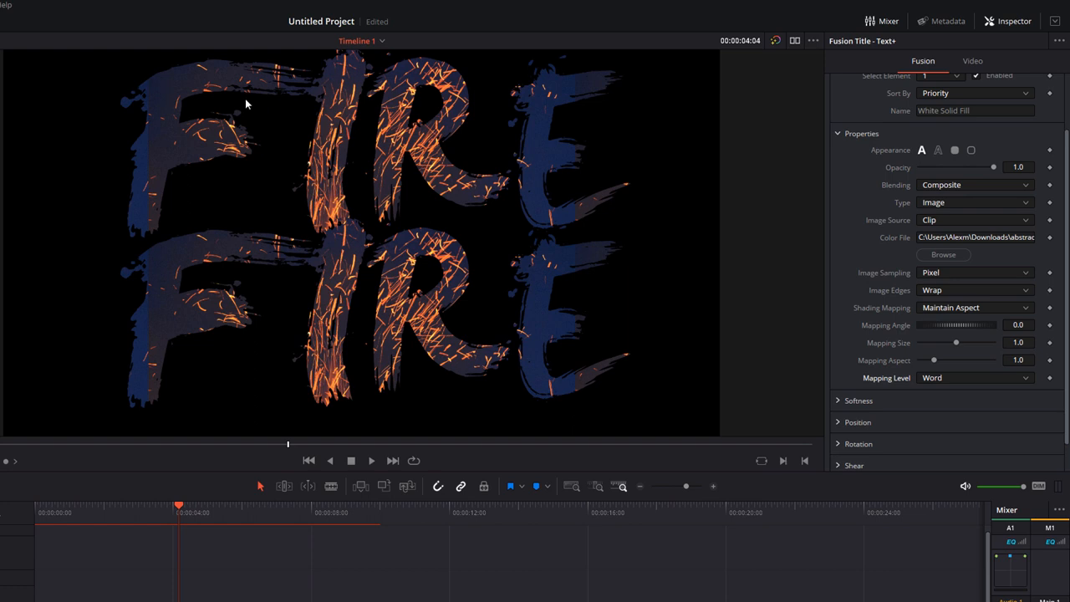
{"action": "mouse_move", "coordinate": [454, 324]}
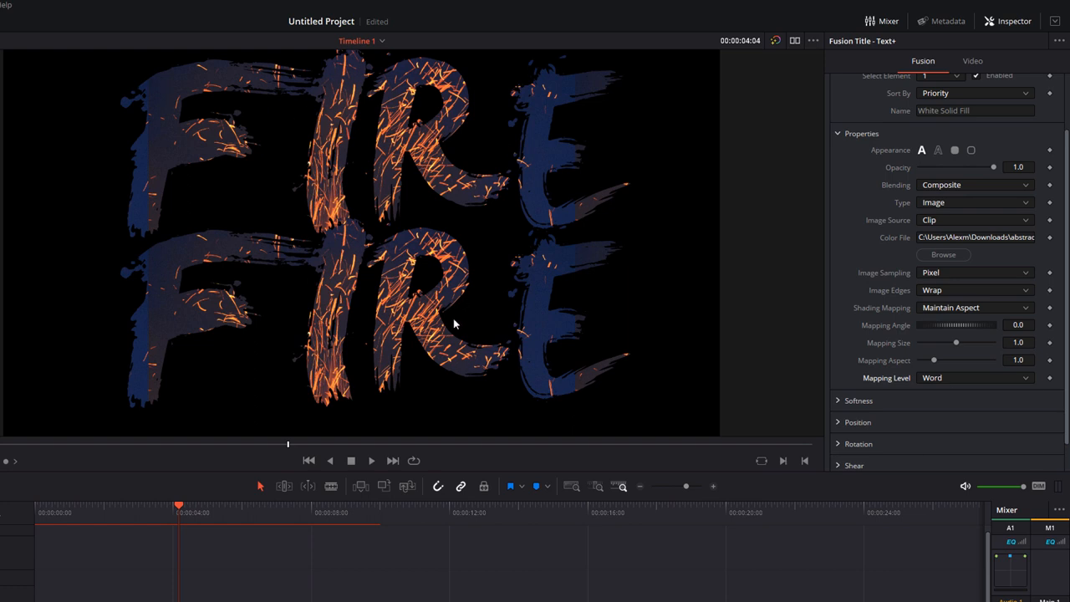
{"action": "left_click", "coordinate": [972, 378]}
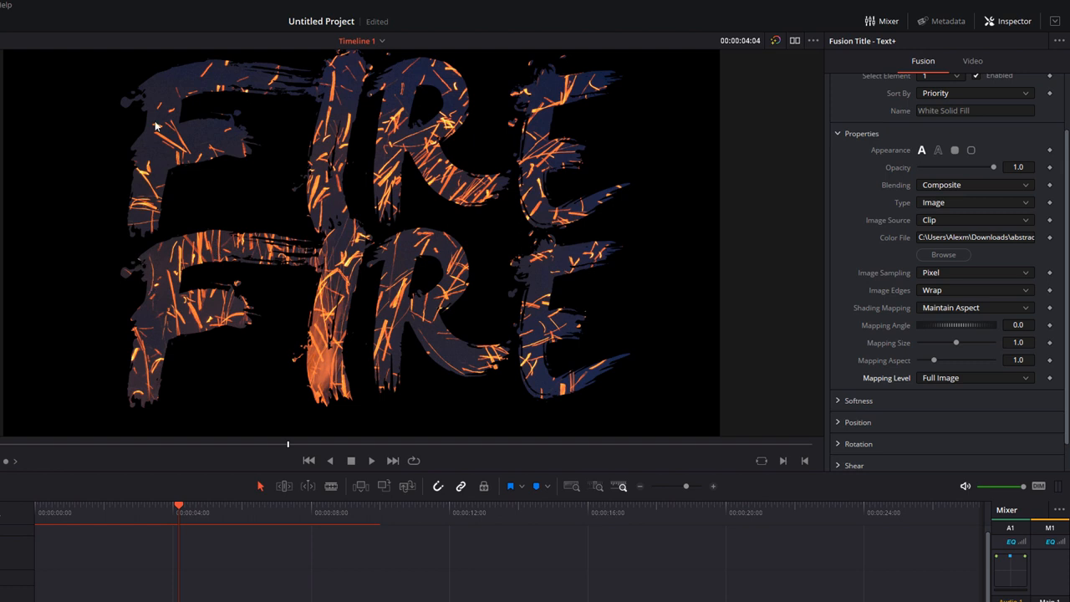
{"action": "mouse_move", "coordinate": [127, 65]}
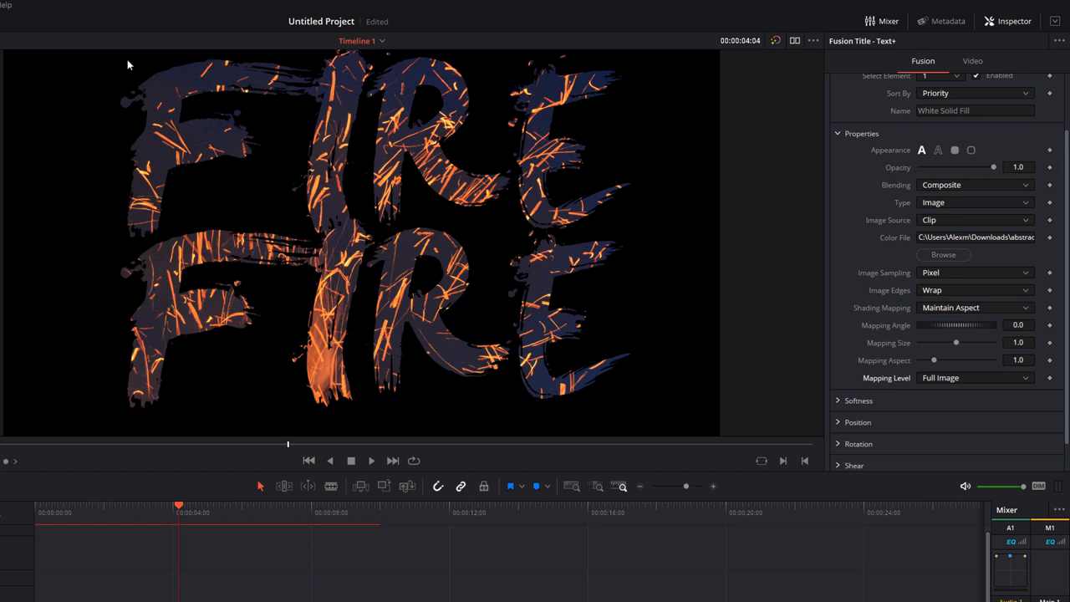
{"action": "mouse_move", "coordinate": [131, 94]}
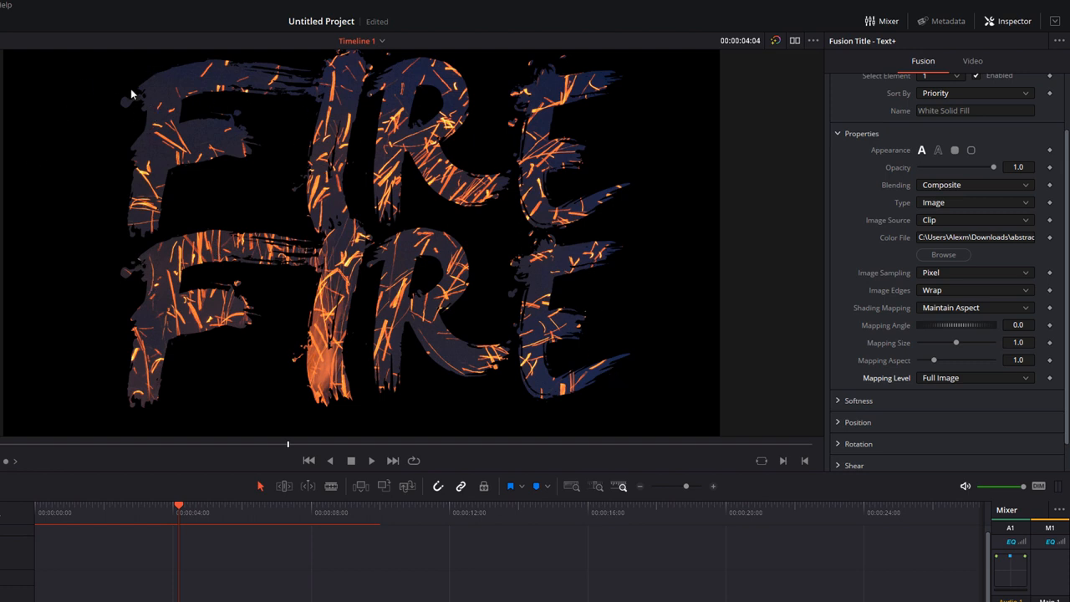
{"action": "mouse_move", "coordinate": [409, 386]}
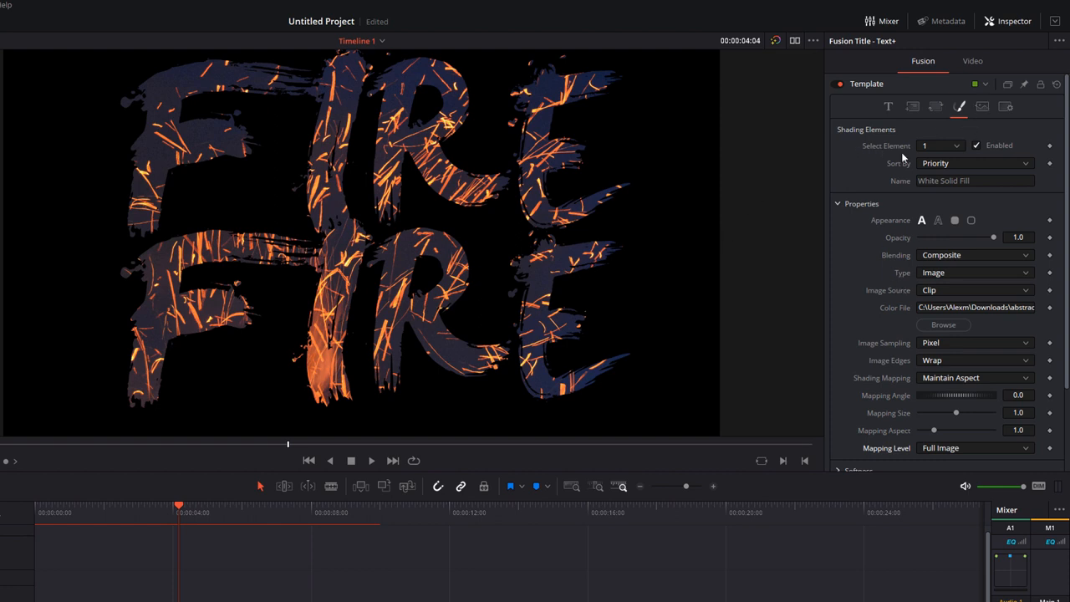
- Enable shading element 2 as a white outline around the FIRE letters
{"action": "left_click", "coordinate": [956, 146]}
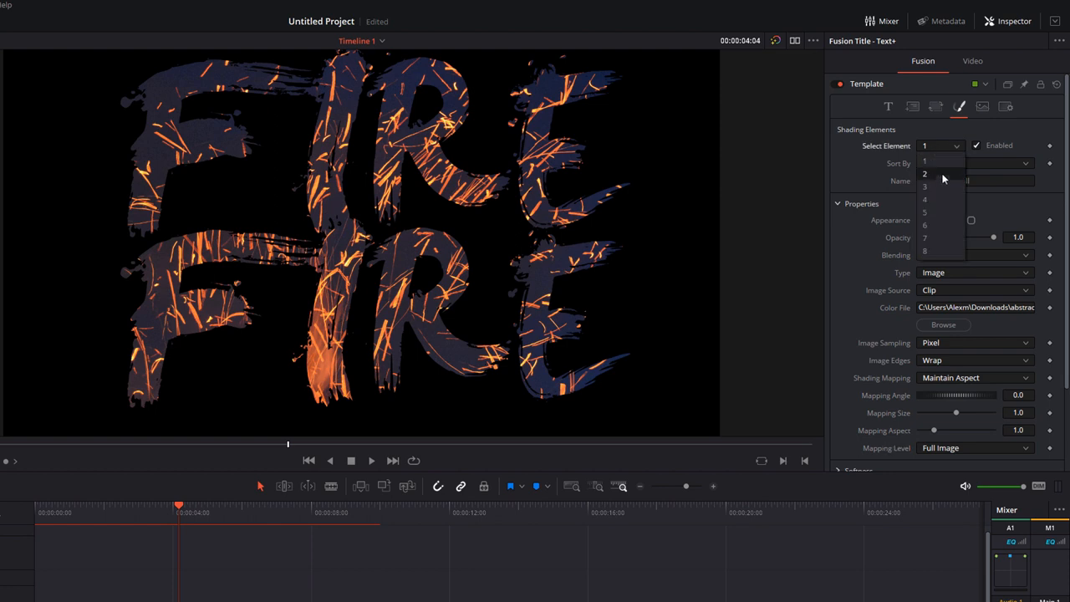
{"action": "left_click", "coordinate": [924, 172]}
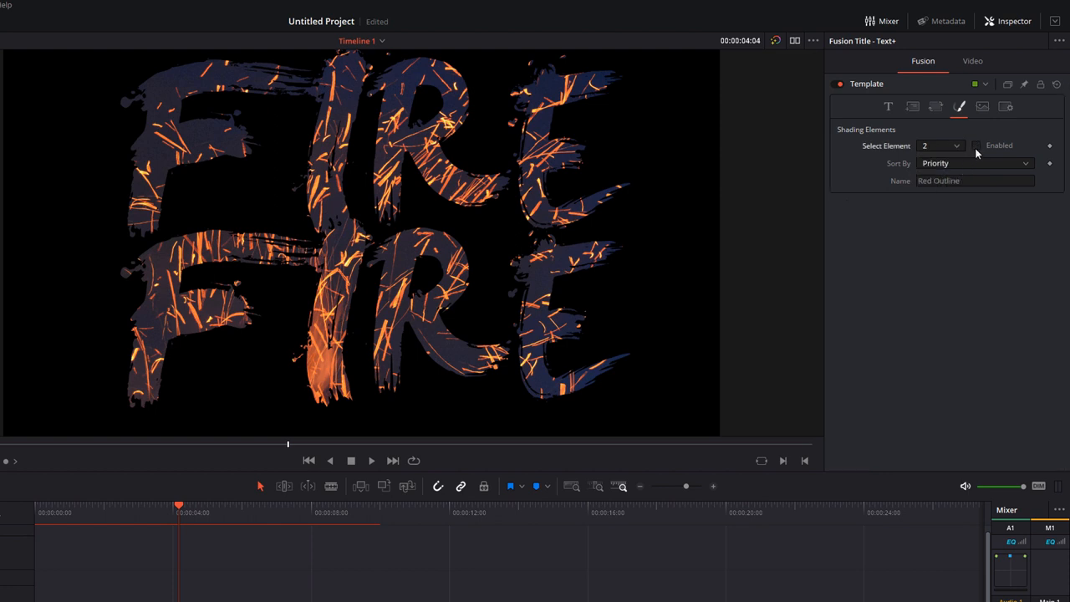
{"action": "left_click", "coordinate": [976, 144]}
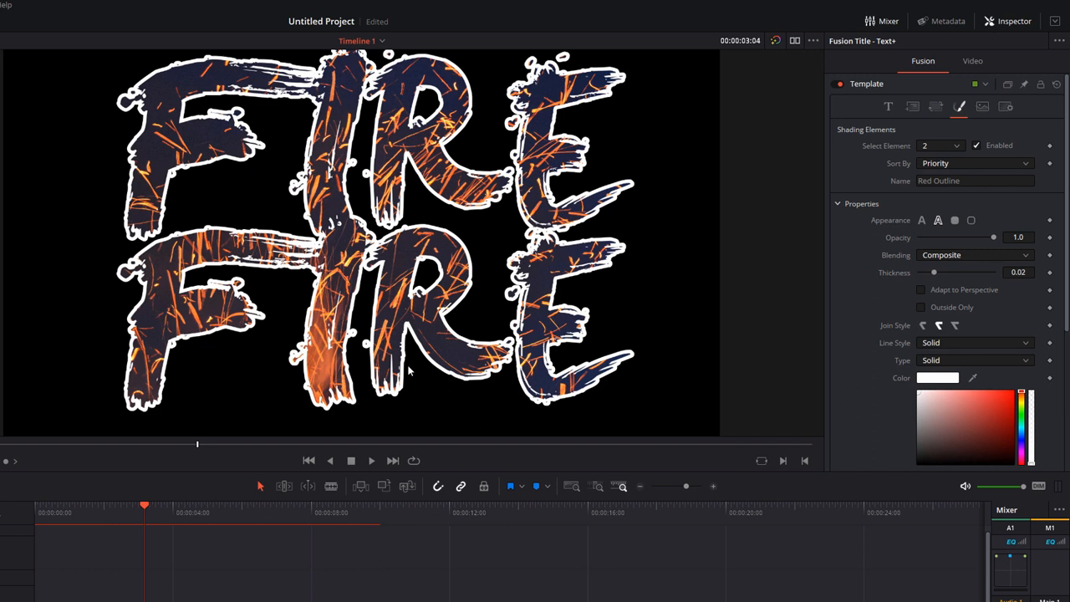
{"action": "mouse_move", "coordinate": [841, 221]}
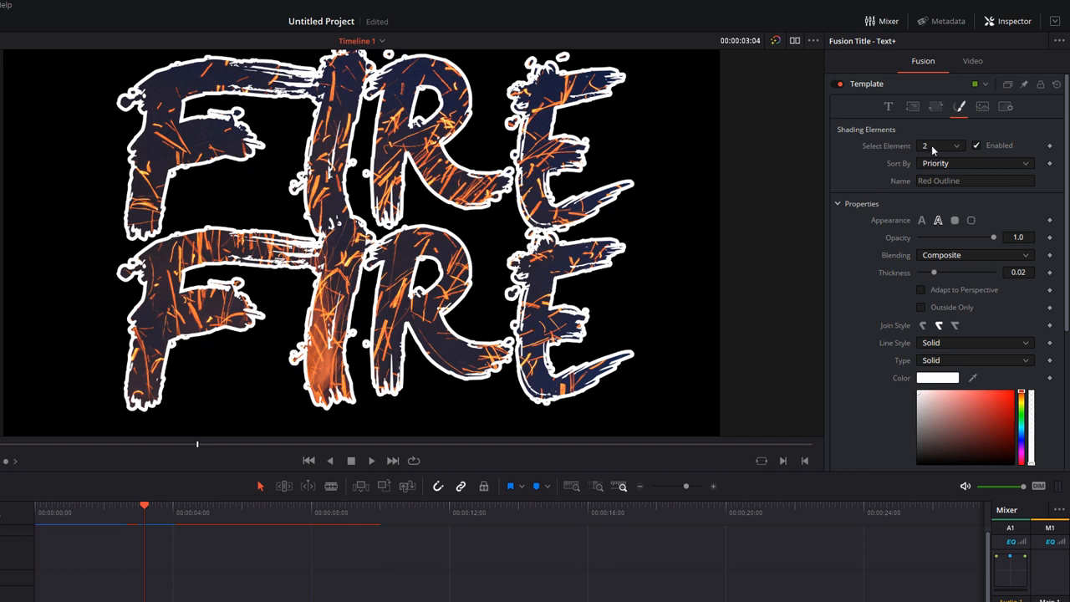
- Enable shading element 3, the black drop shadow
{"action": "left_click", "coordinate": [939, 145]}
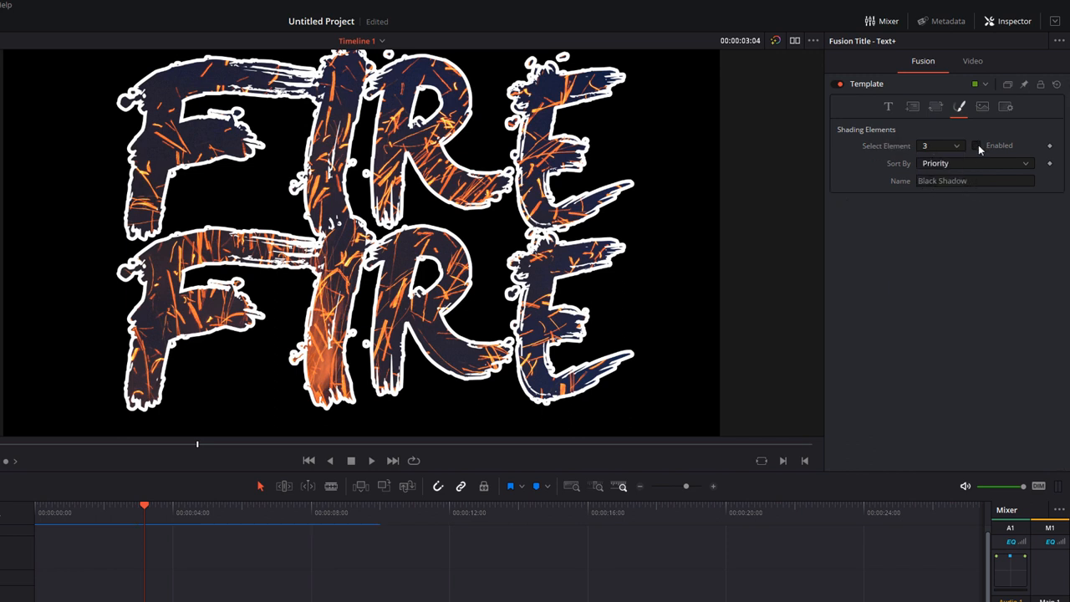
{"action": "left_click", "coordinate": [976, 145]}
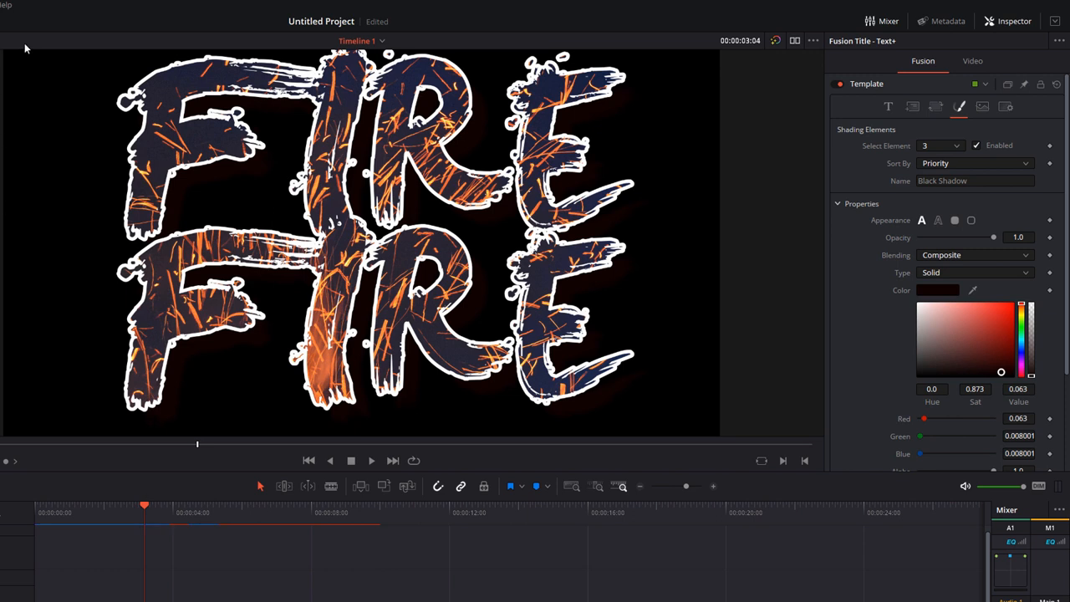
{"action": "mouse_move", "coordinate": [635, 393]}
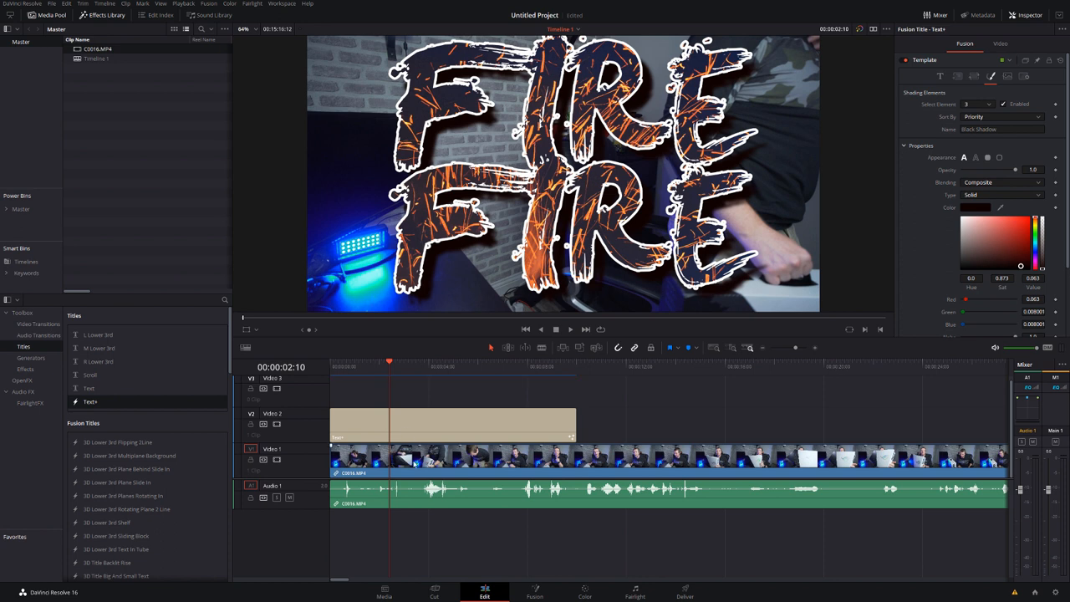
{"action": "mouse_move", "coordinate": [414, 194]}
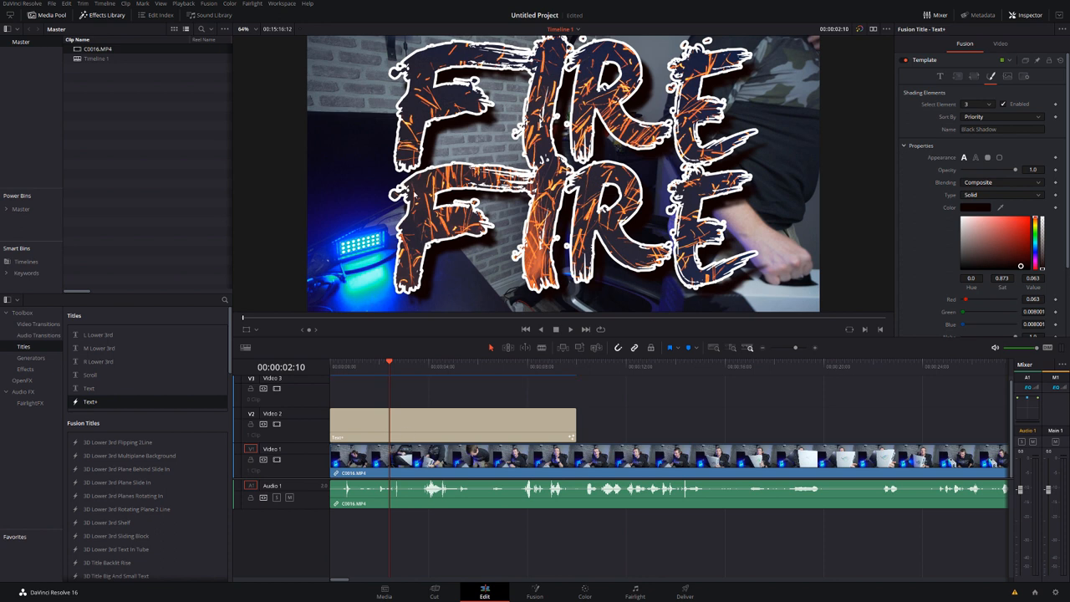
{"action": "mouse_move", "coordinate": [341, 103]}
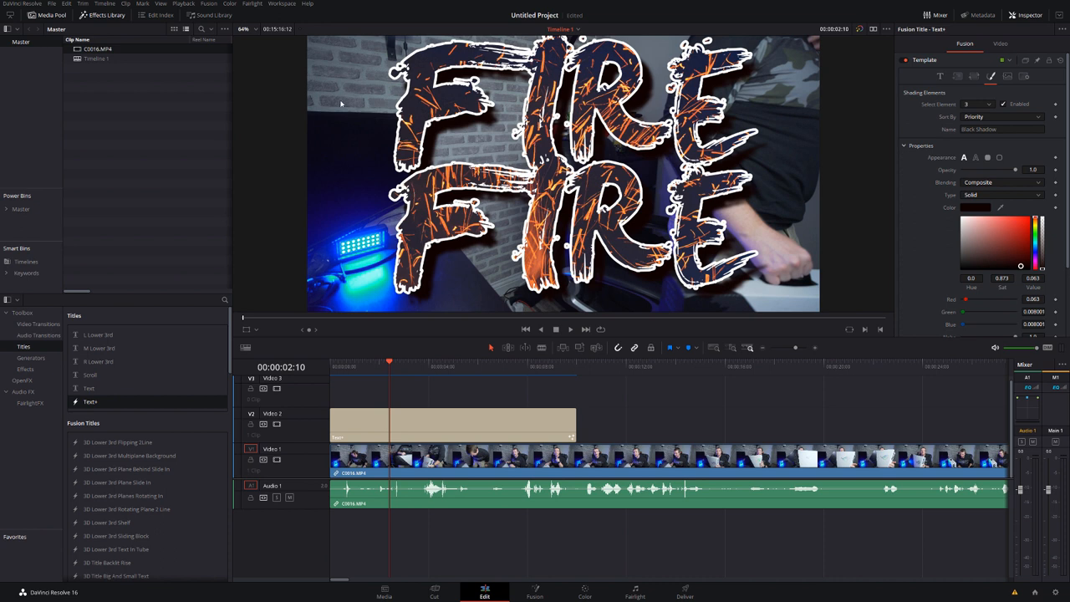
{"action": "mouse_move", "coordinate": [726, 309]}
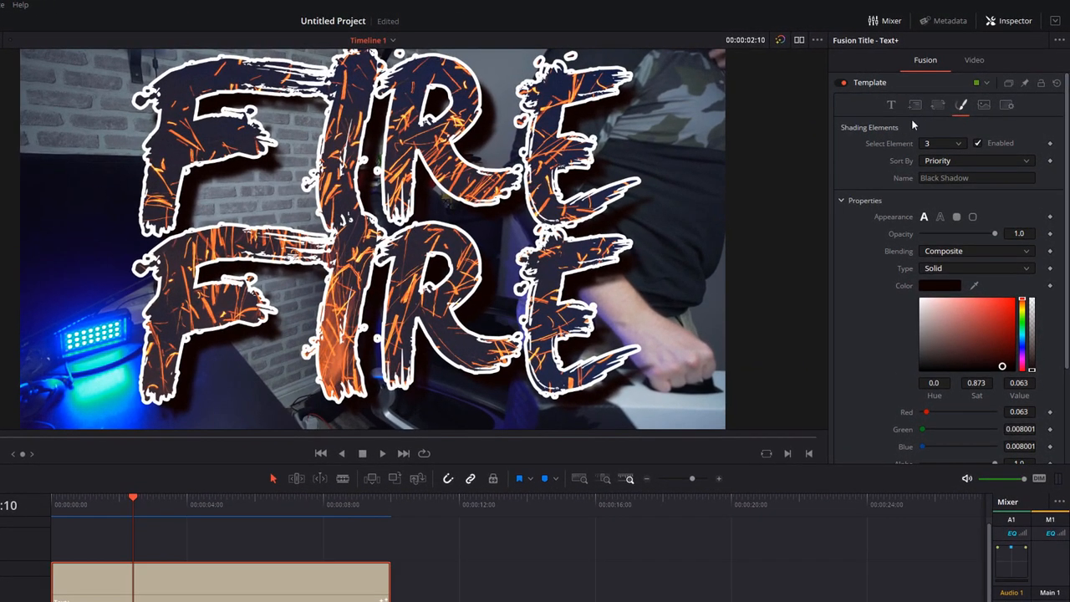
{"action": "mouse_move", "coordinate": [914, 104]}
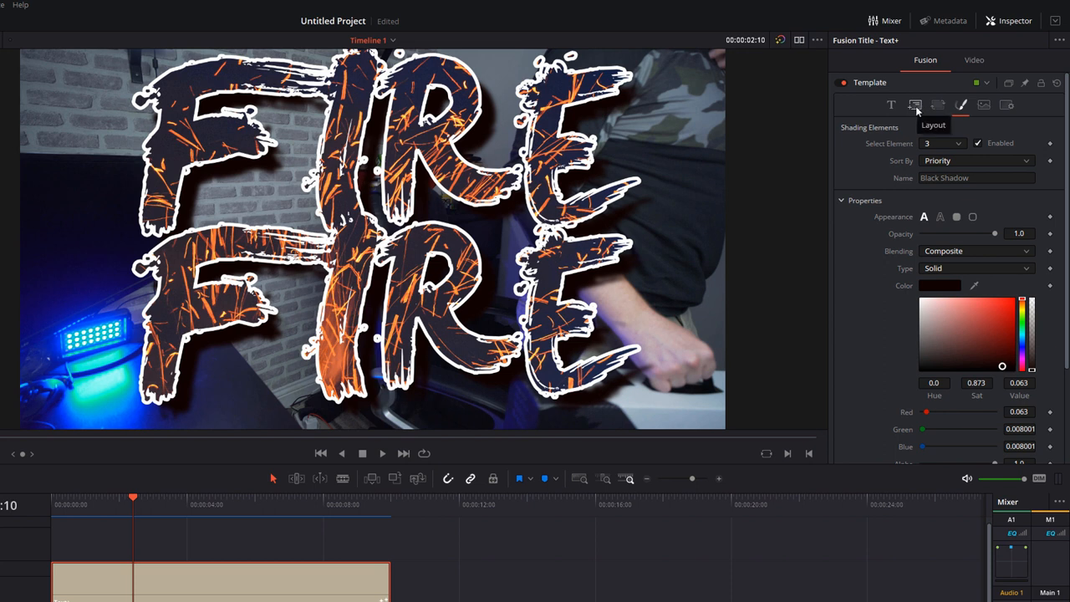
- Show the title's Layout settings to set up the background
{"action": "left_click", "coordinate": [914, 103]}
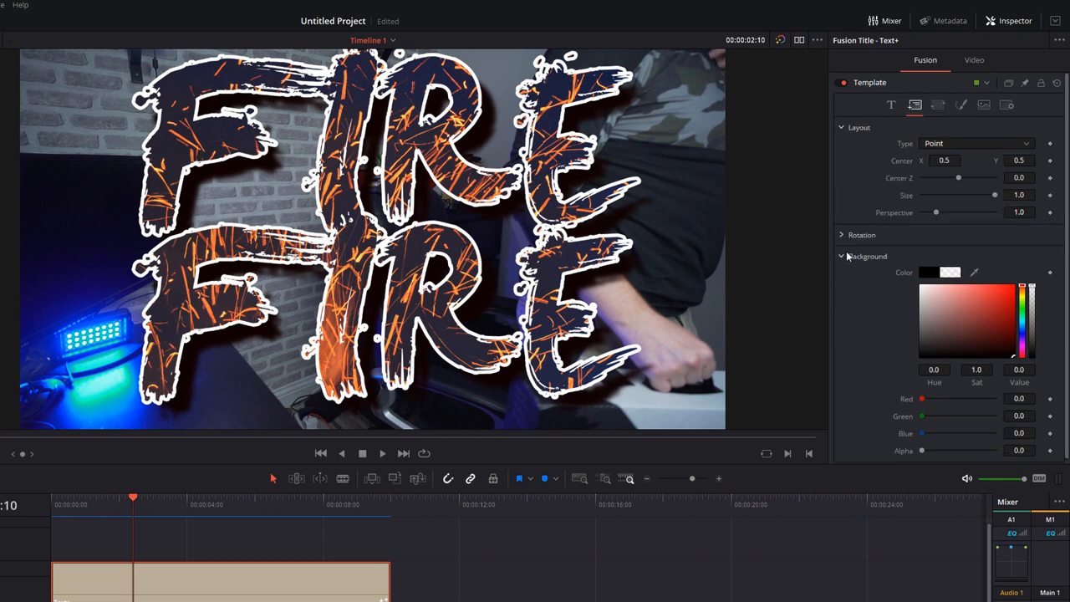
{"action": "mouse_move", "coordinate": [909, 302]}
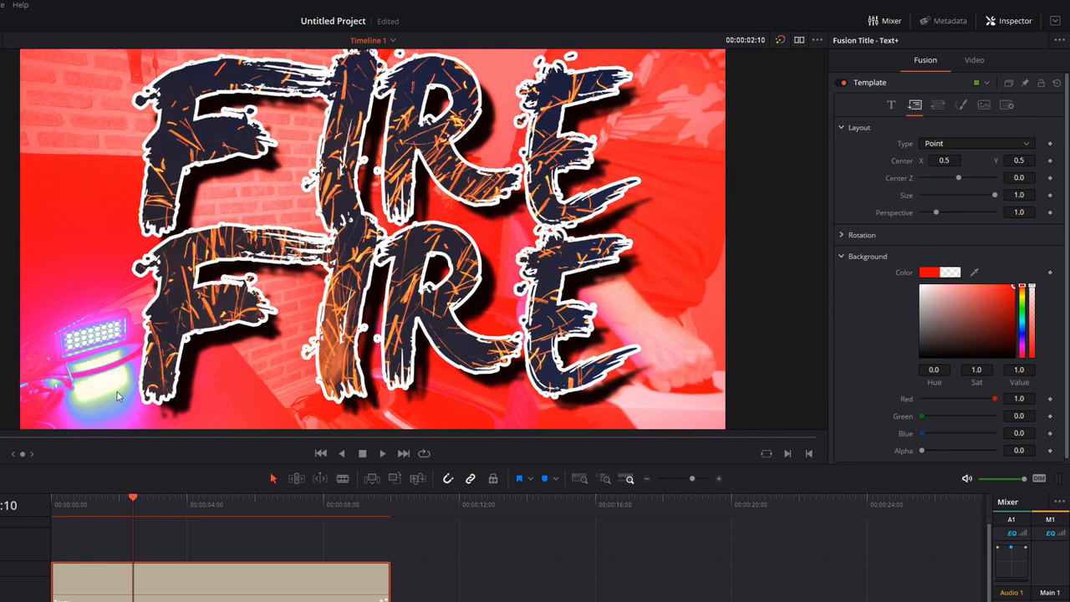
{"action": "mouse_move", "coordinate": [659, 407]}
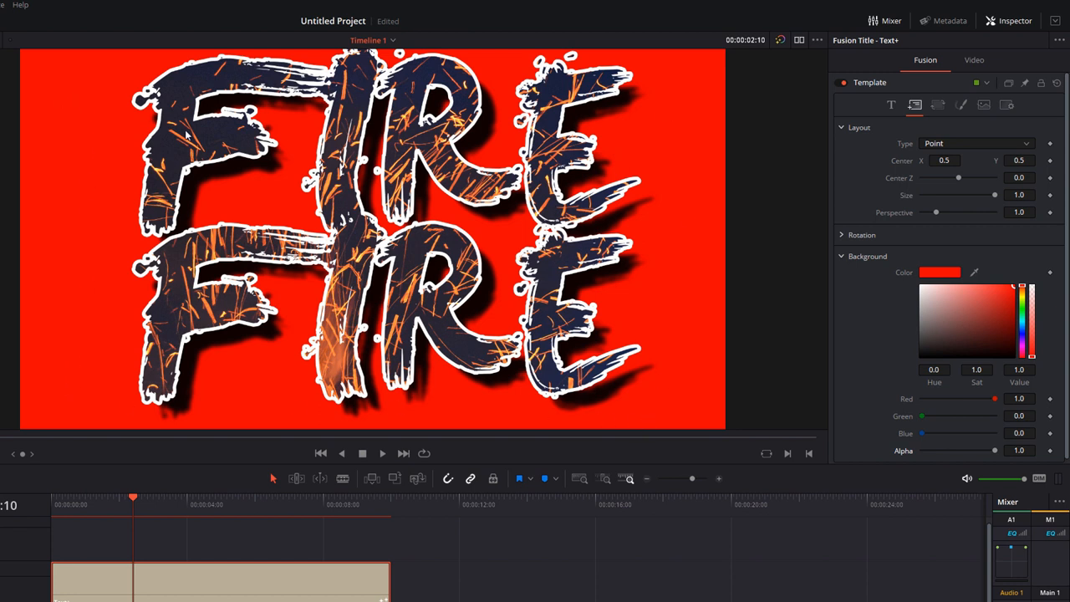
{"action": "mouse_move", "coordinate": [332, 194]}
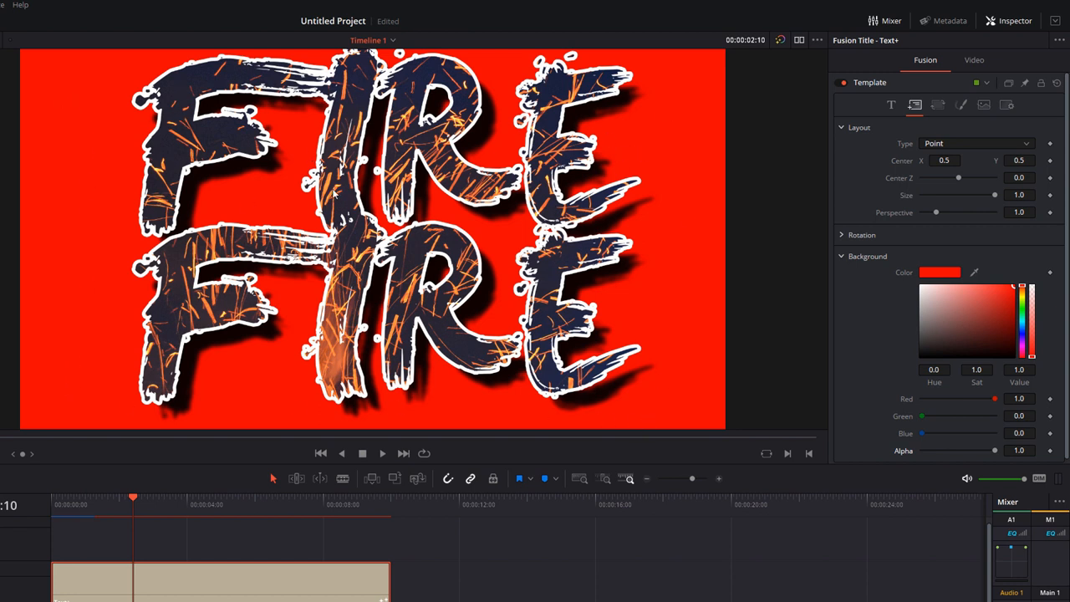
{"action": "mouse_move", "coordinate": [87, 100]}
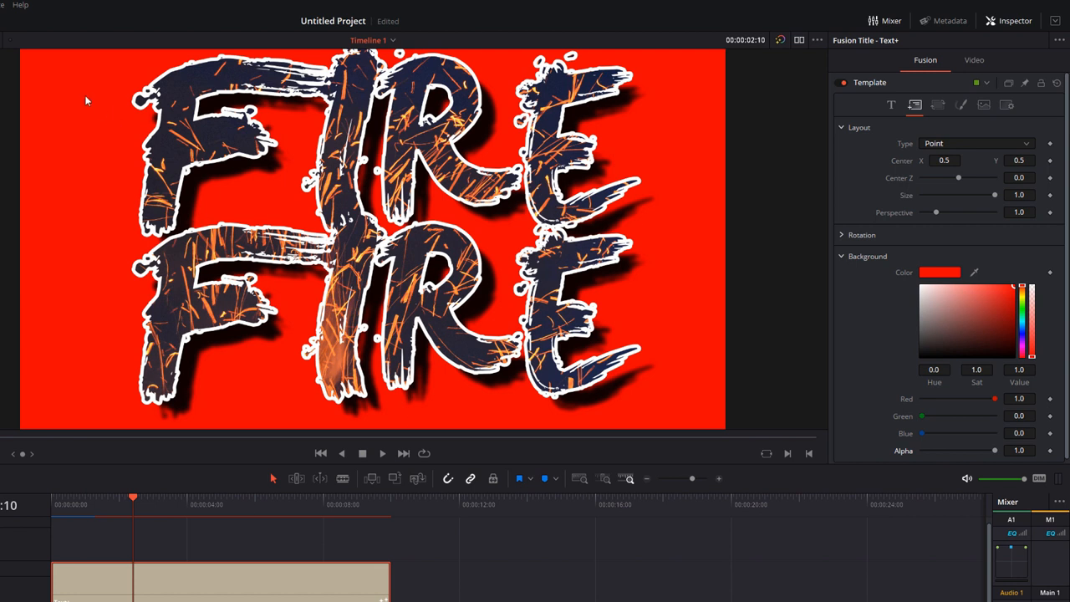